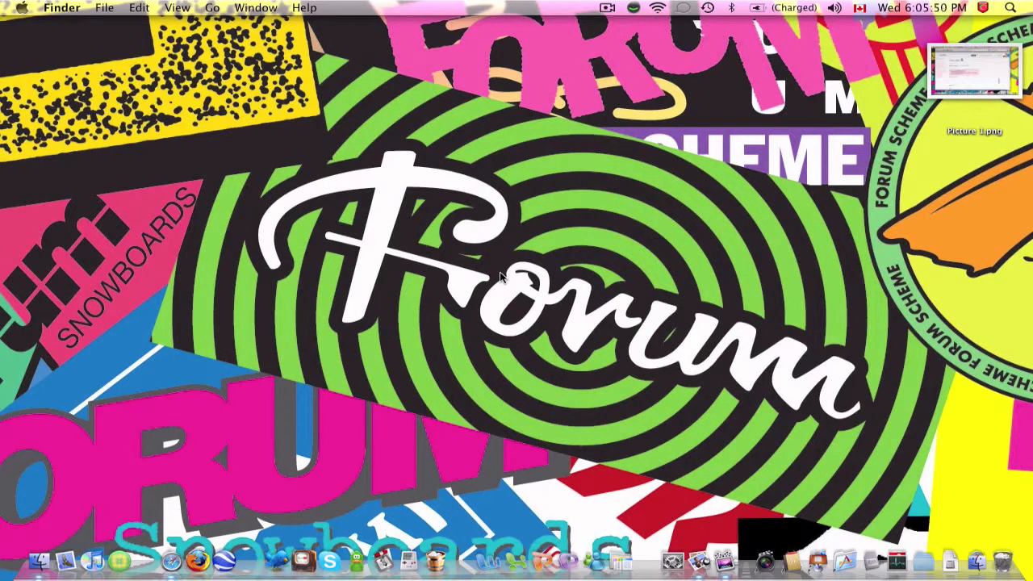
{"action": "mouse_move", "coordinate": [510, 363]}
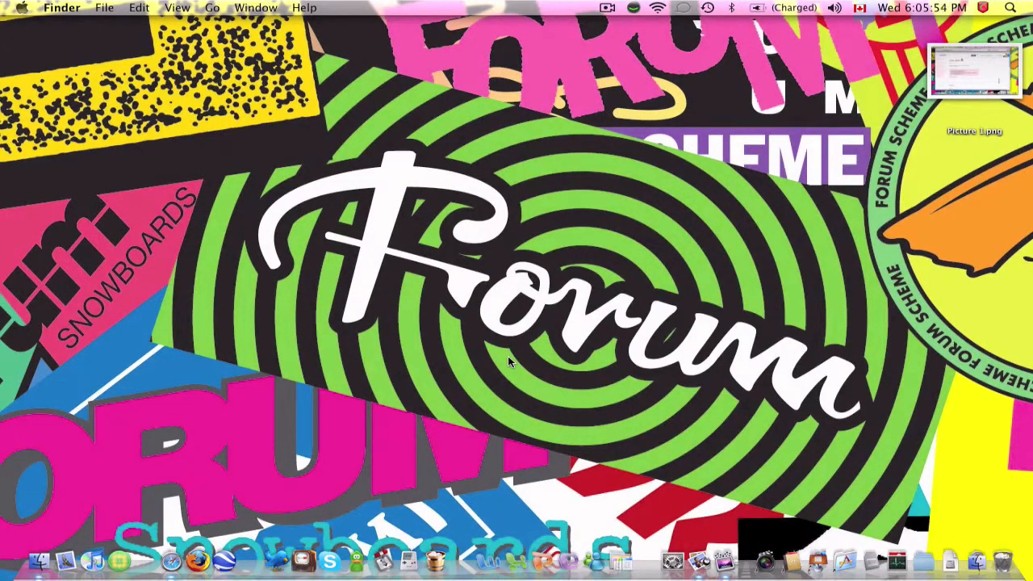
{"action": "mouse_move", "coordinate": [444, 451]}
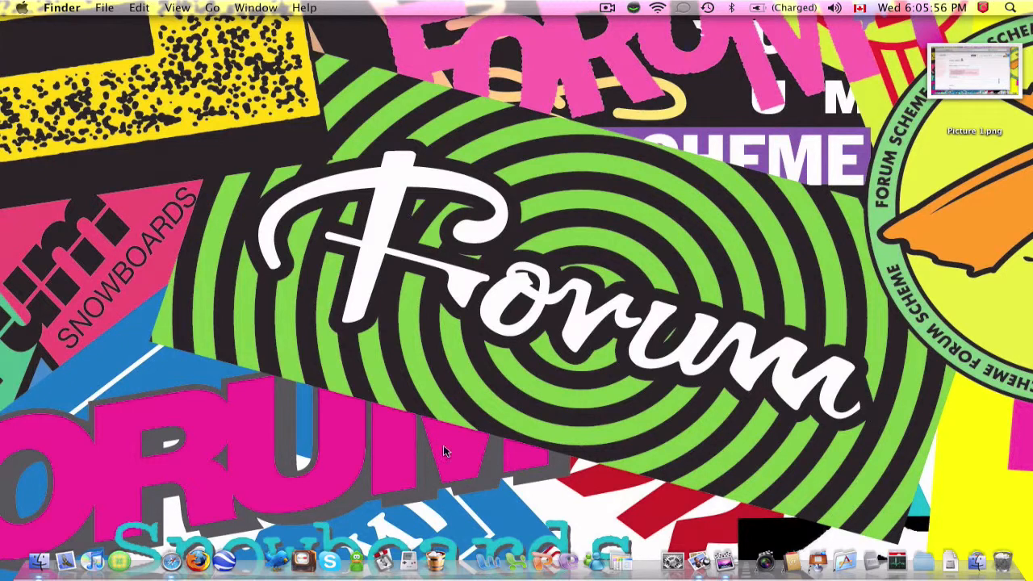
{"action": "mouse_move", "coordinate": [89, 553]}
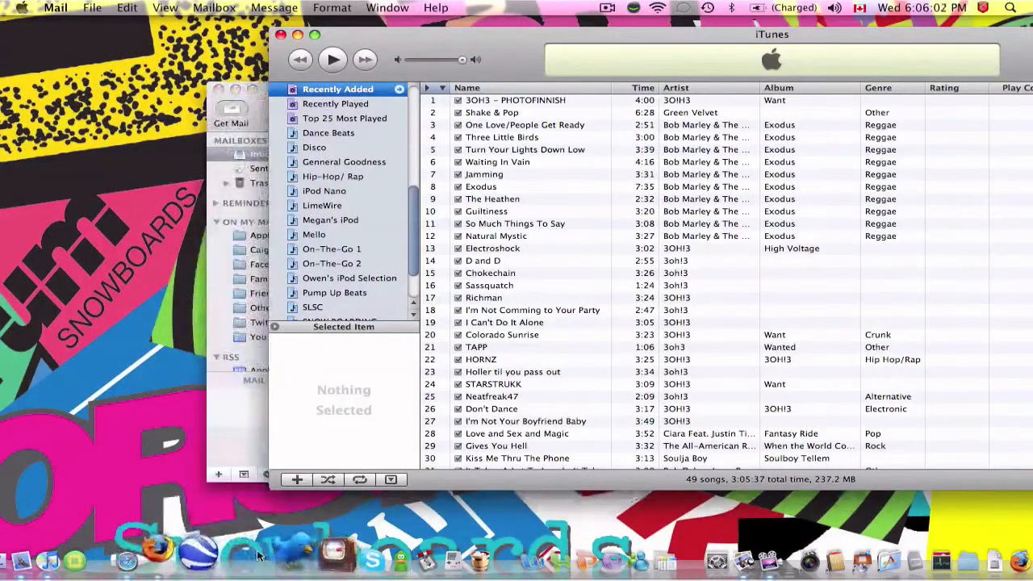
Step: Launch iTunes and Mail from the Dock to open their library and inbox windows
{"action": "left_click", "coordinate": [145, 559]}
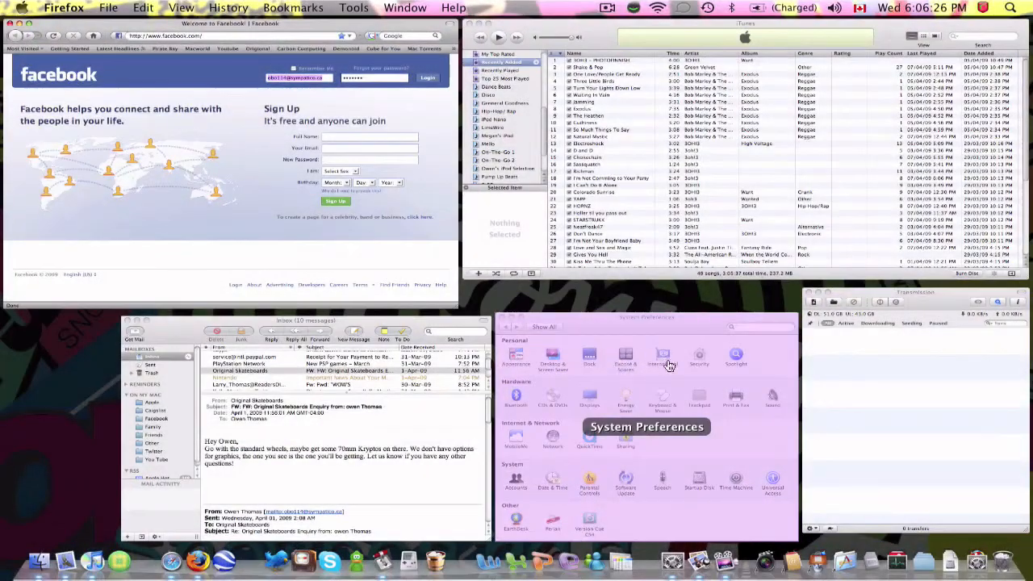
{"action": "mouse_move", "coordinate": [679, 402]}
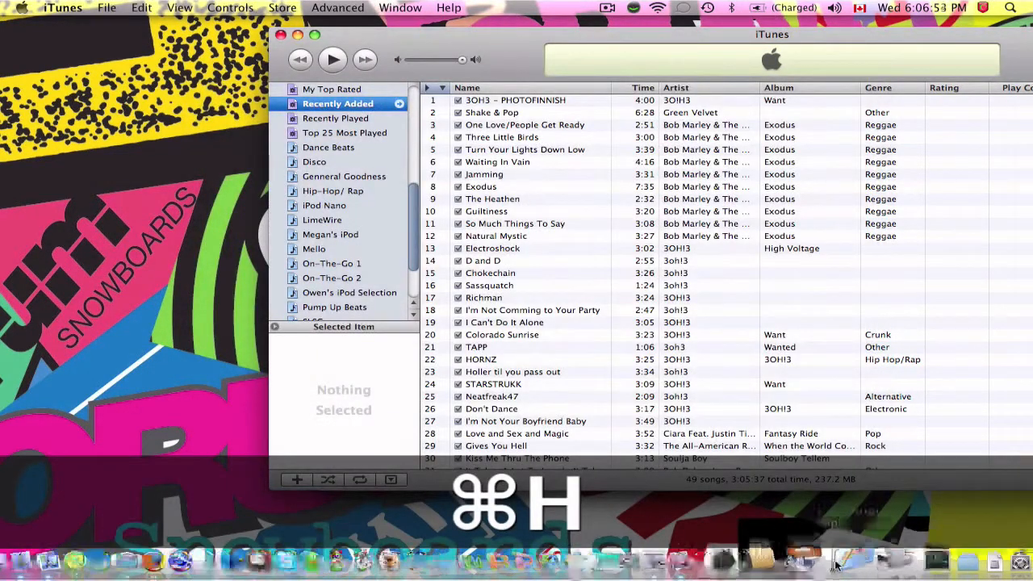
Step: Hide the iTunes library window with Command-H, then hide the Mail inbox
{"action": "key", "text": "cmd+h"}
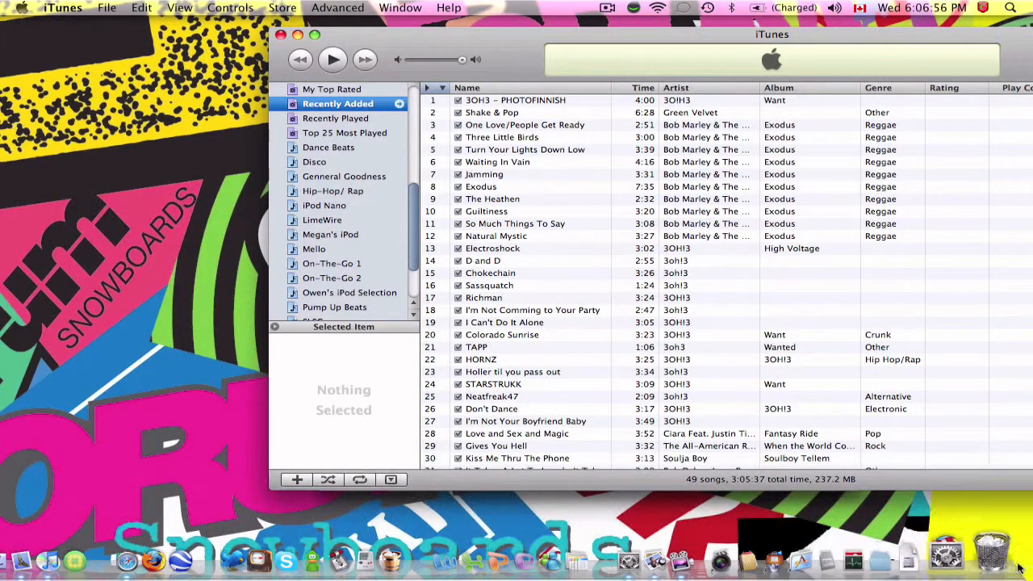
{"action": "mouse_move", "coordinate": [760, 552]}
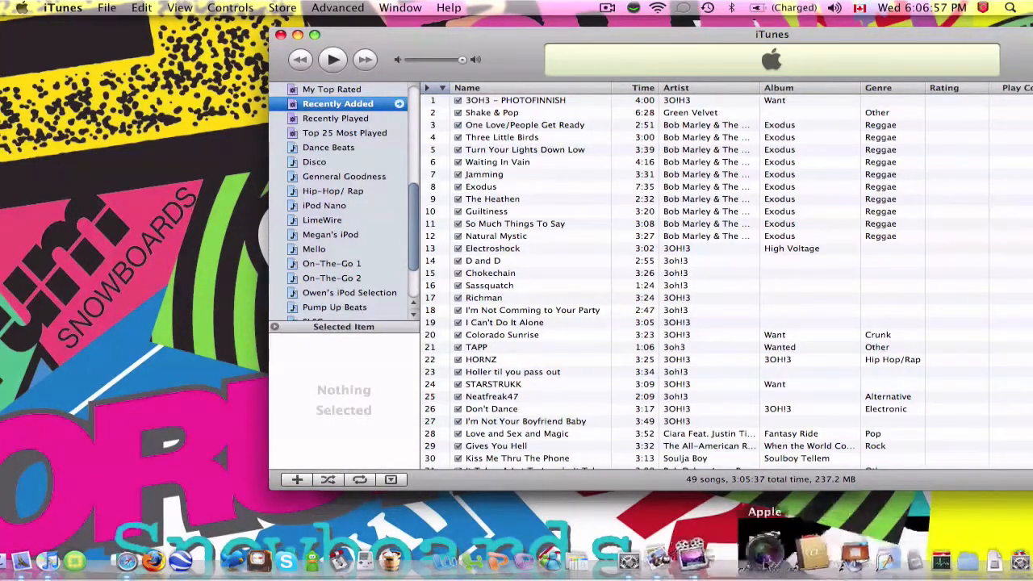
{"action": "mouse_move", "coordinate": [801, 314]}
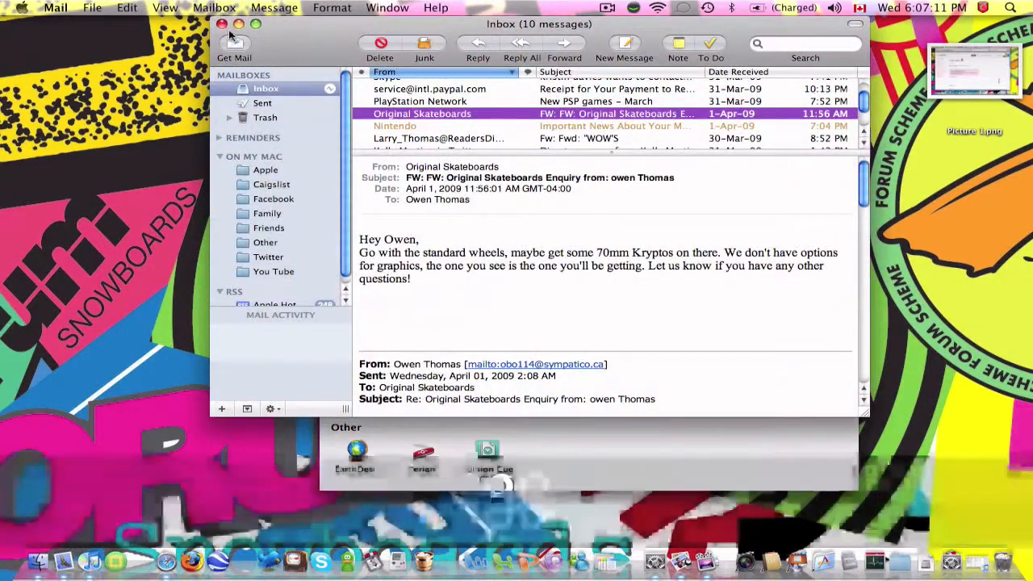
{"action": "key", "text": "cmd+q"}
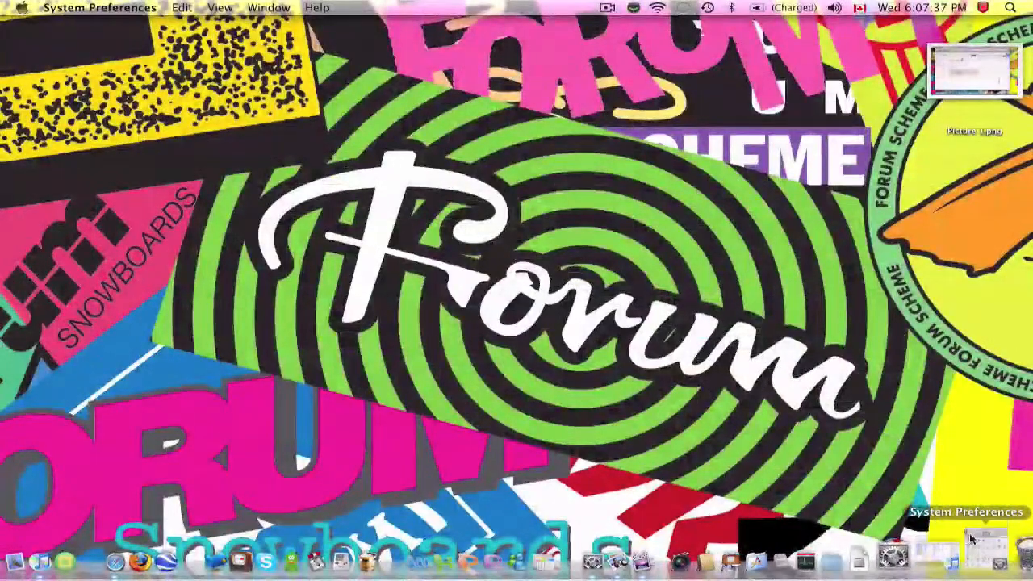
Step: Switch to System Preferences and hide all other applications' windows
{"action": "left_click", "coordinate": [970, 557]}
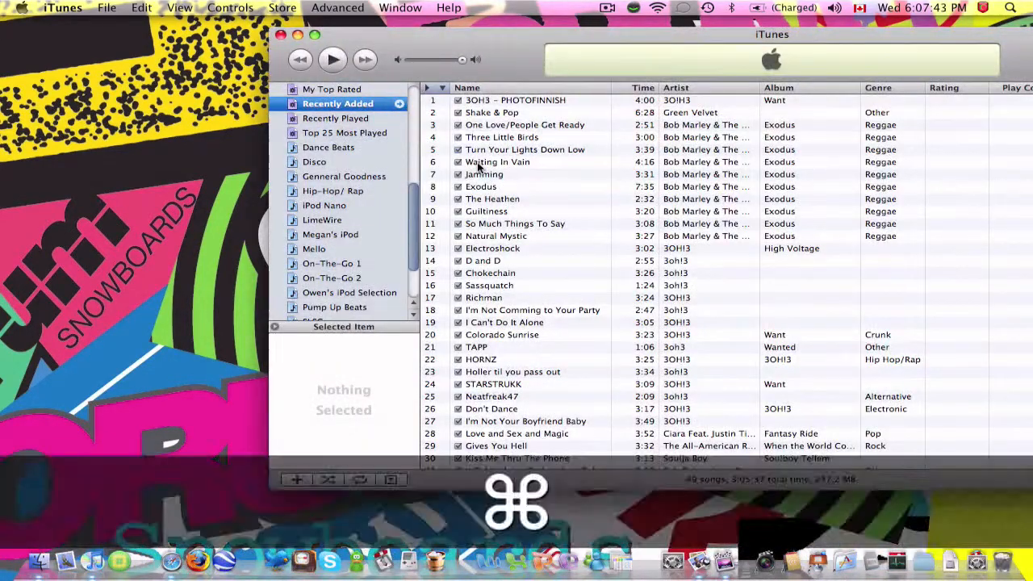
{"action": "key", "text": "cmd+w"}
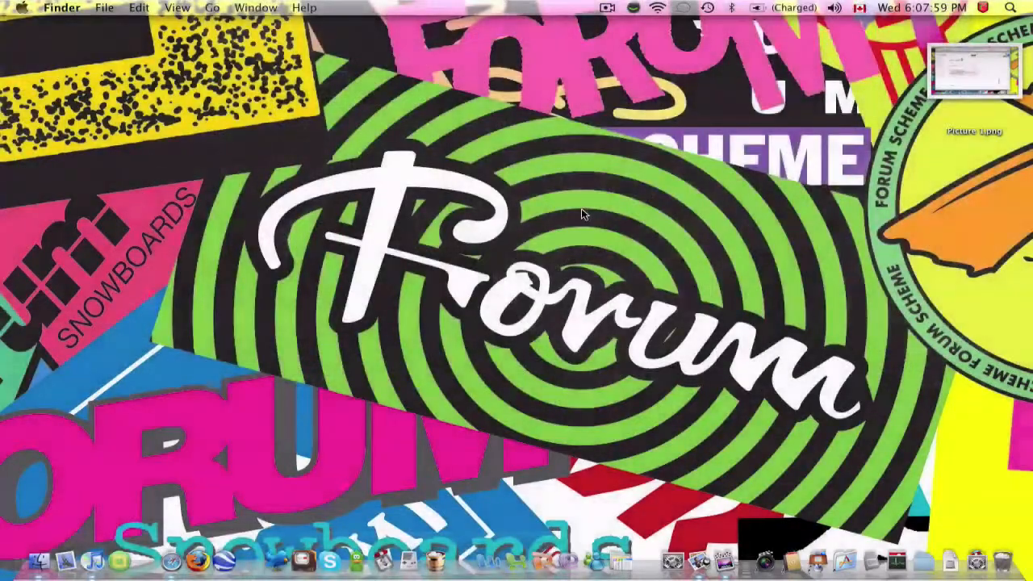
{"action": "key", "text": "F12"}
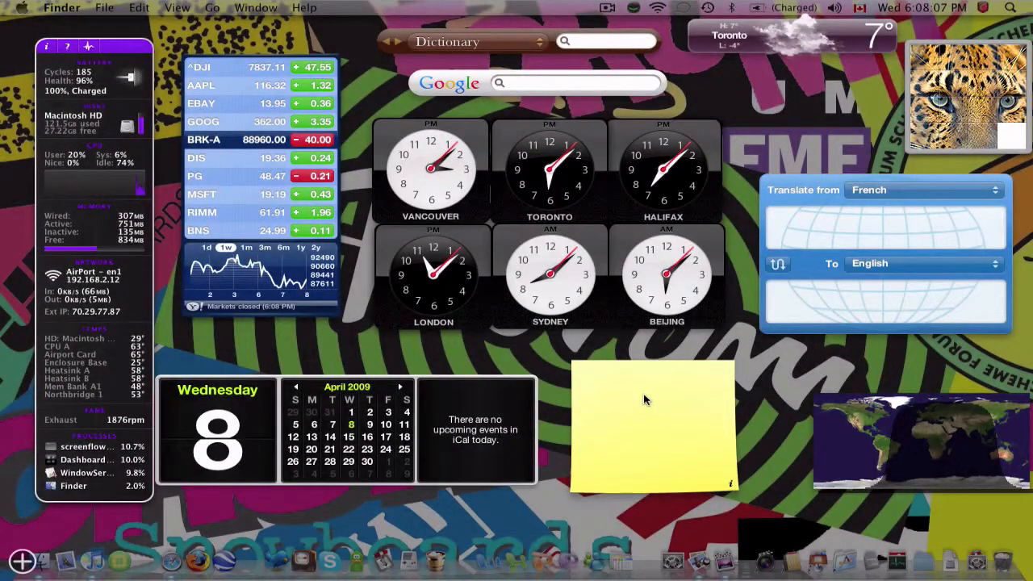
{"action": "left_click_drag", "start_coordinate": [645, 401], "coordinate": [674, 409]}
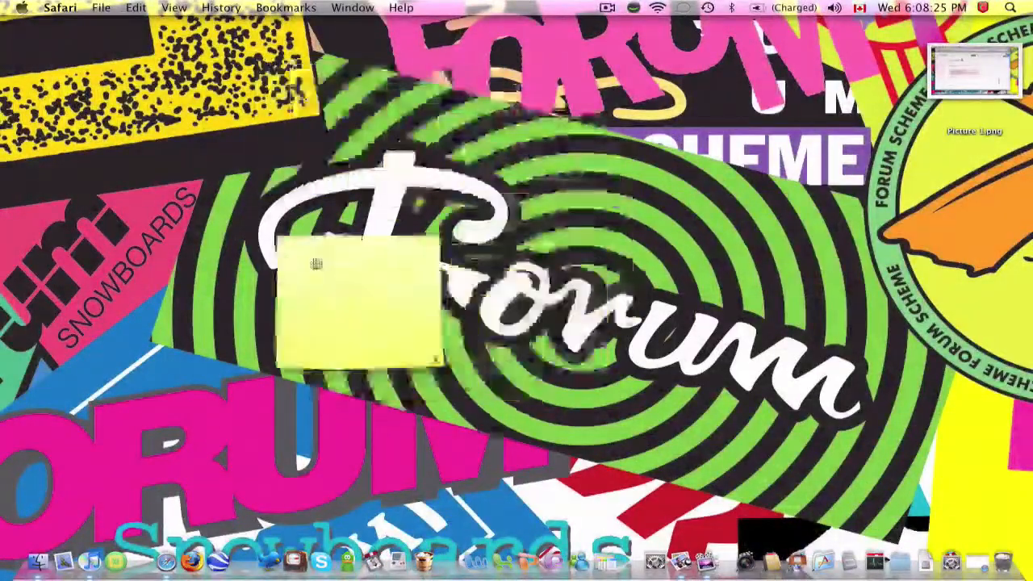
{"action": "left_click_drag", "start_coordinate": [355, 291], "coordinate": [565, 262]}
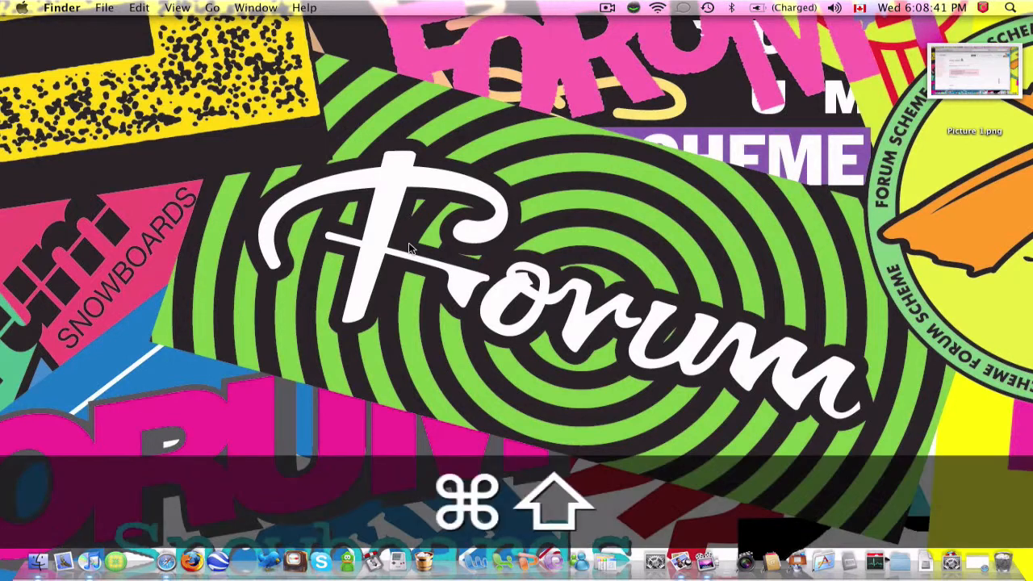
Step: Create an untitled folder on the desktop and close its Quick Look preview
{"action": "key", "text": "cmd+shift+n"}
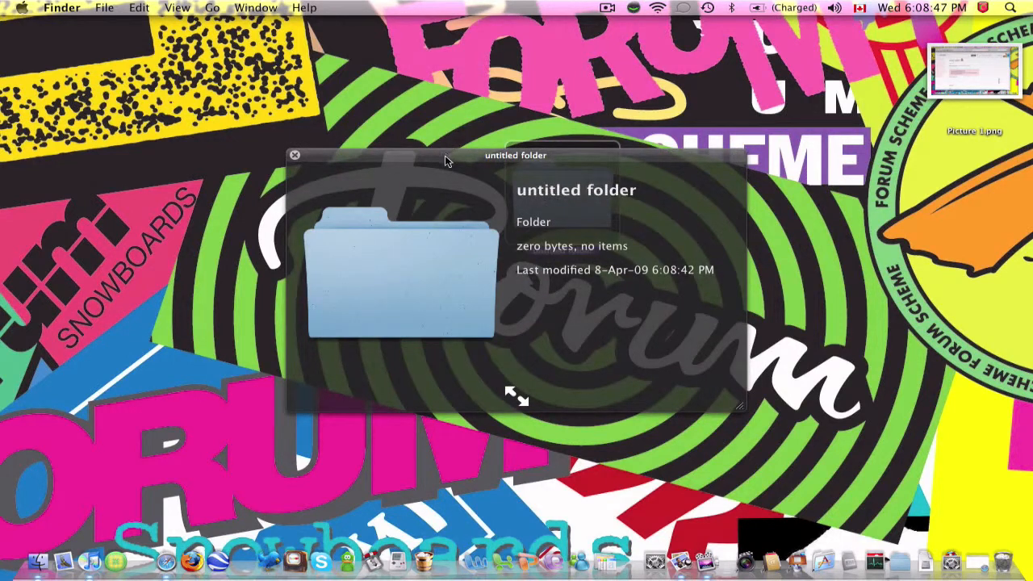
{"action": "mouse_move", "coordinate": [301, 156]}
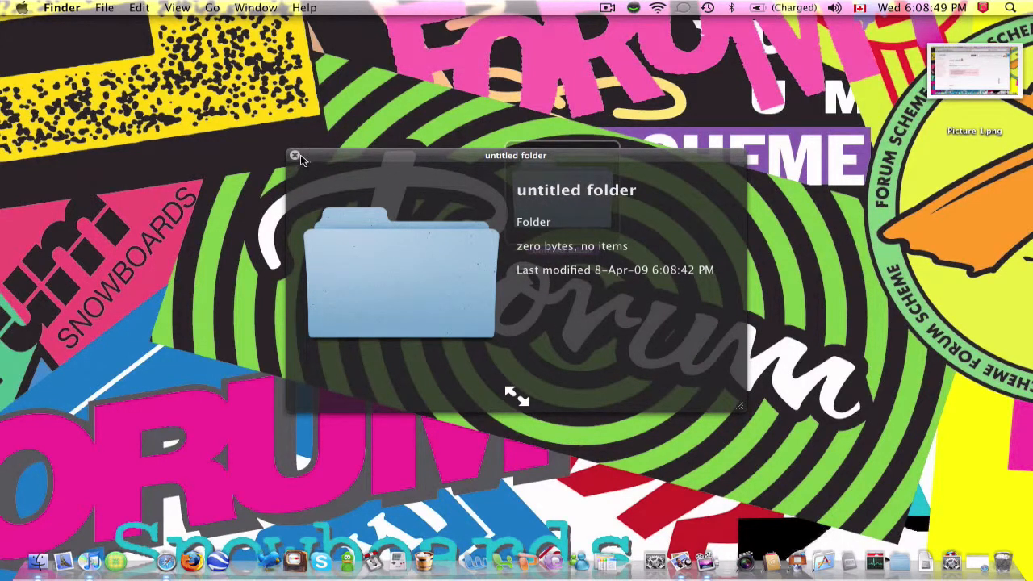
{"action": "left_click", "coordinate": [293, 155]}
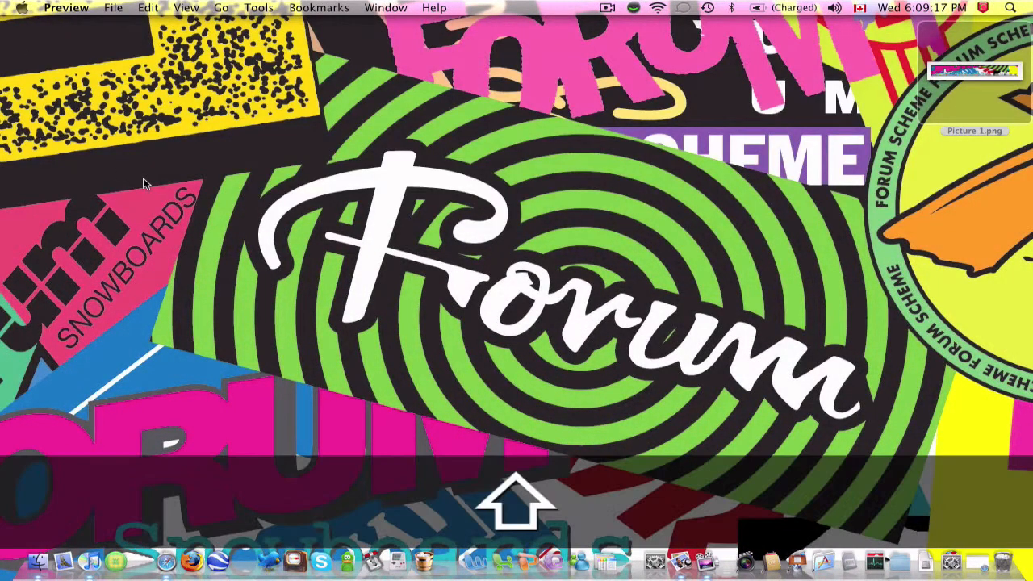
Step: Capture screenshot Picture 2.png, view it and Picture 1.png in Preview, then close both
{"action": "key", "text": "cmd+shift+4"}
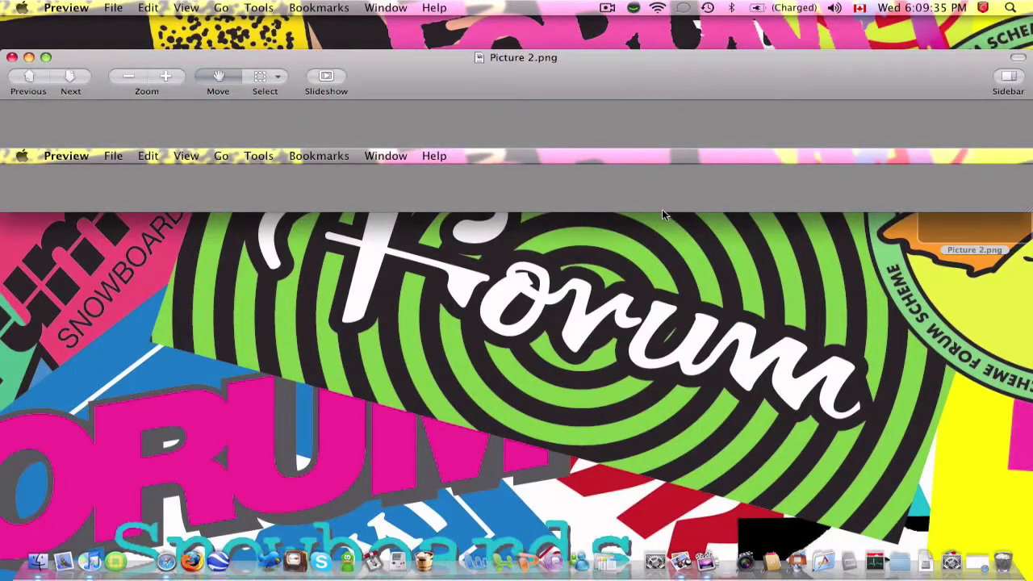
{"action": "mouse_move", "coordinate": [79, 47]}
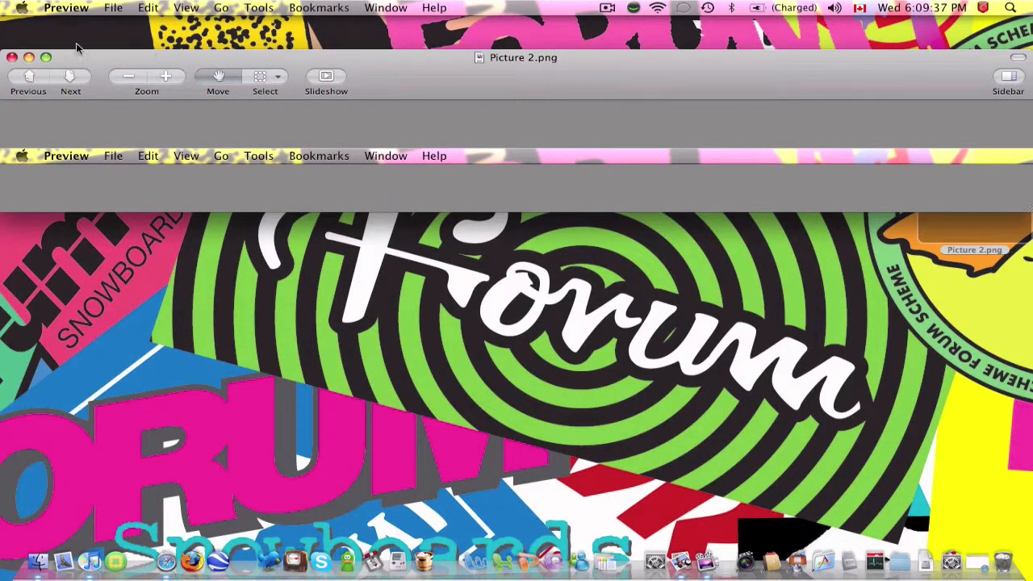
{"action": "left_click", "coordinate": [12, 58]}
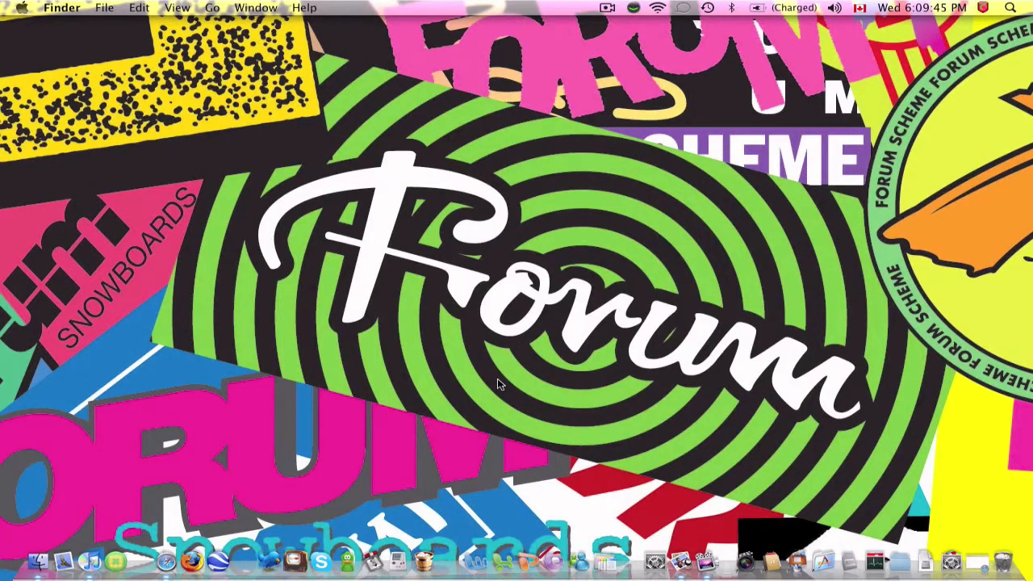
{"action": "key", "text": "cmd+shift+3"}
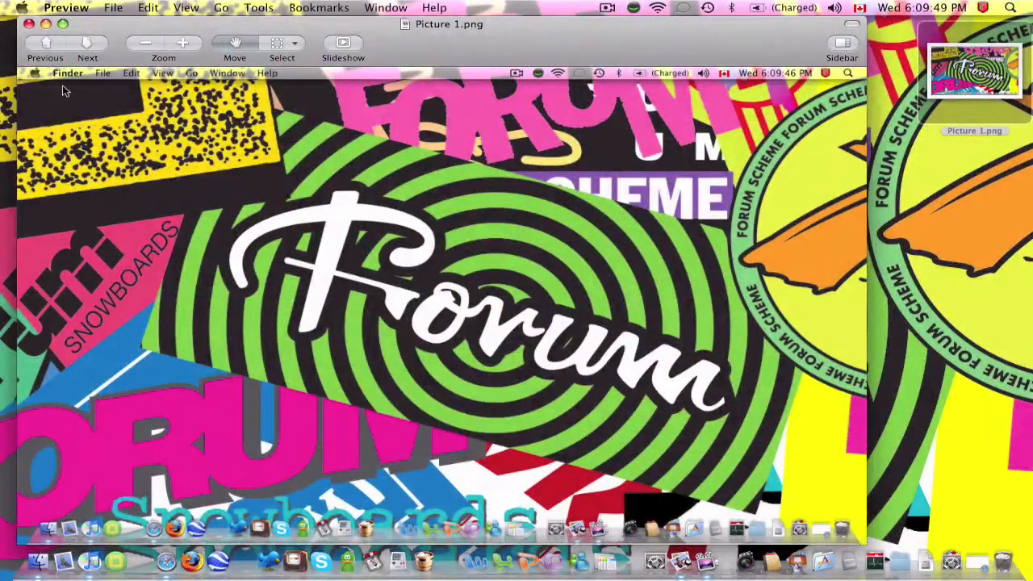
{"action": "key", "text": "cmd+q"}
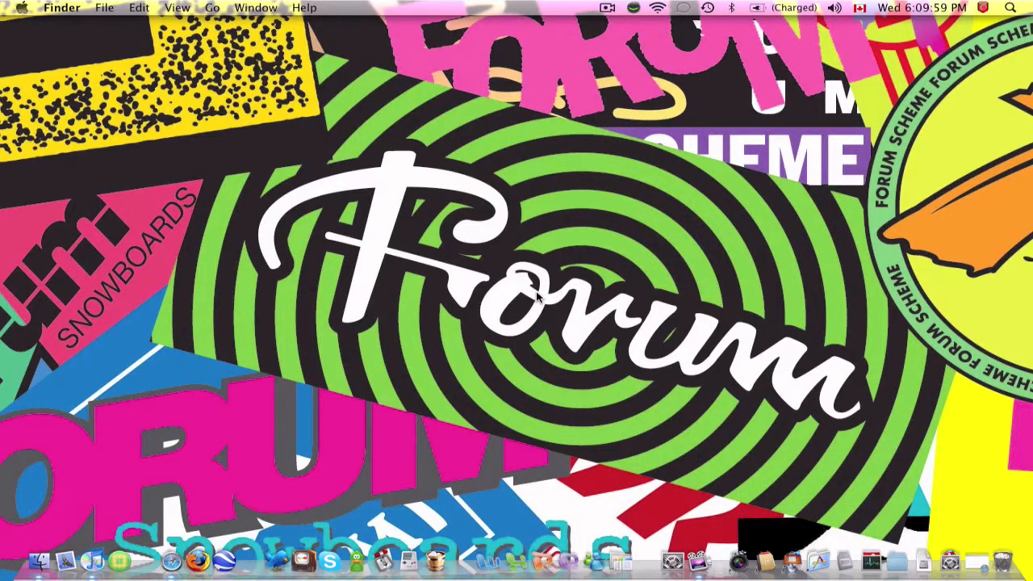
Step: Use the Command-Tab application switcher to move from iTunes to Finder
{"action": "key", "text": "cmd+tab"}
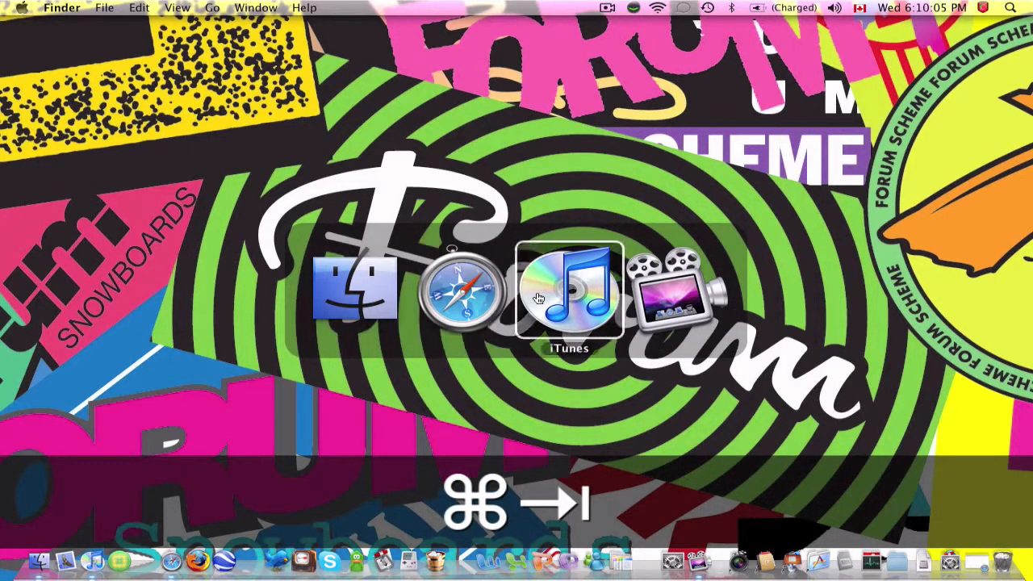
{"action": "mouse_move", "coordinate": [676, 295]}
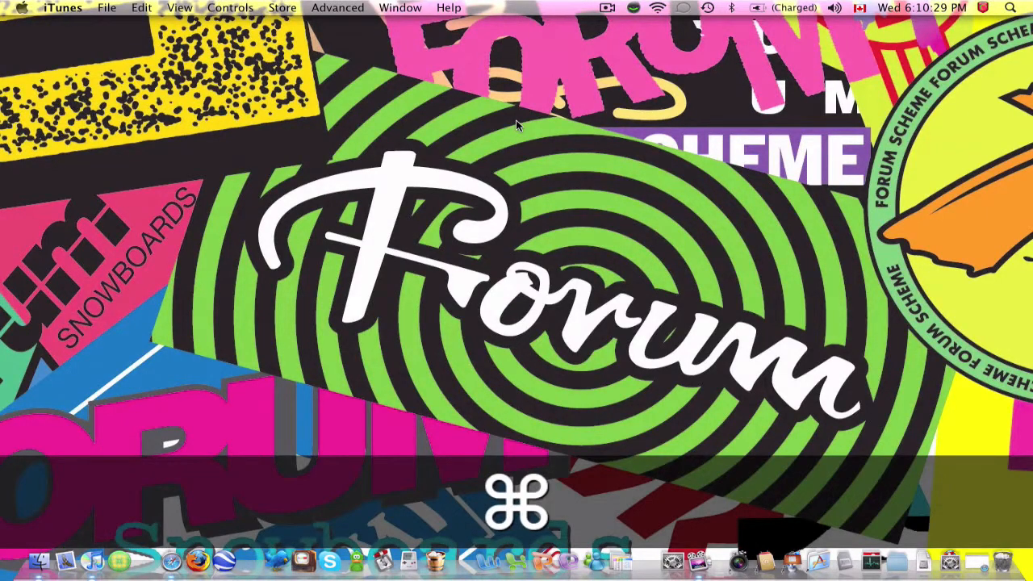
{"action": "key", "text": "cmd+tab"}
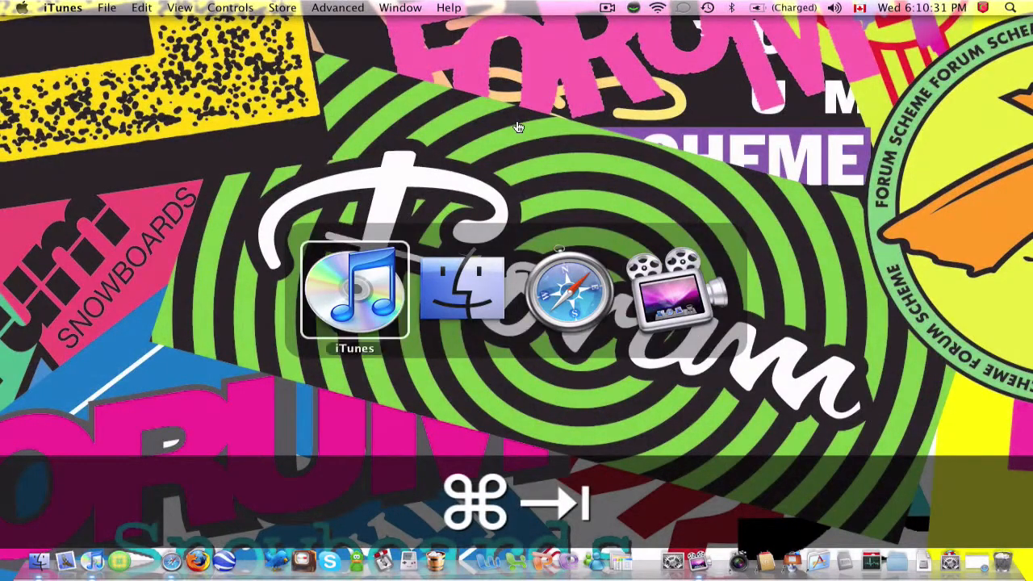
{"action": "key", "text": "tab"}
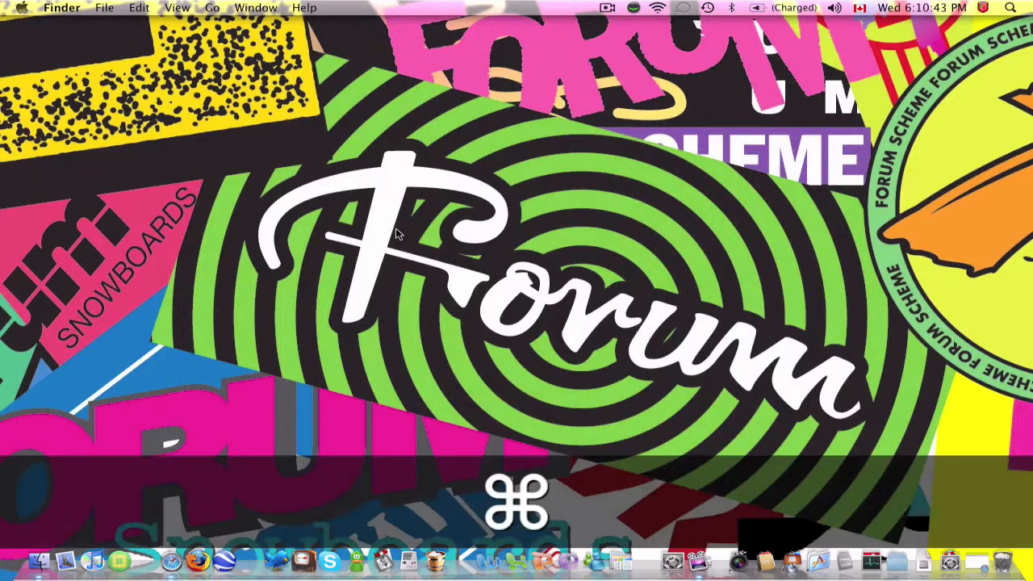
Step: Compute 3+14 = 17 in the Spotlight search field, then clear it
{"action": "left_click", "coordinate": [1017, 8]}
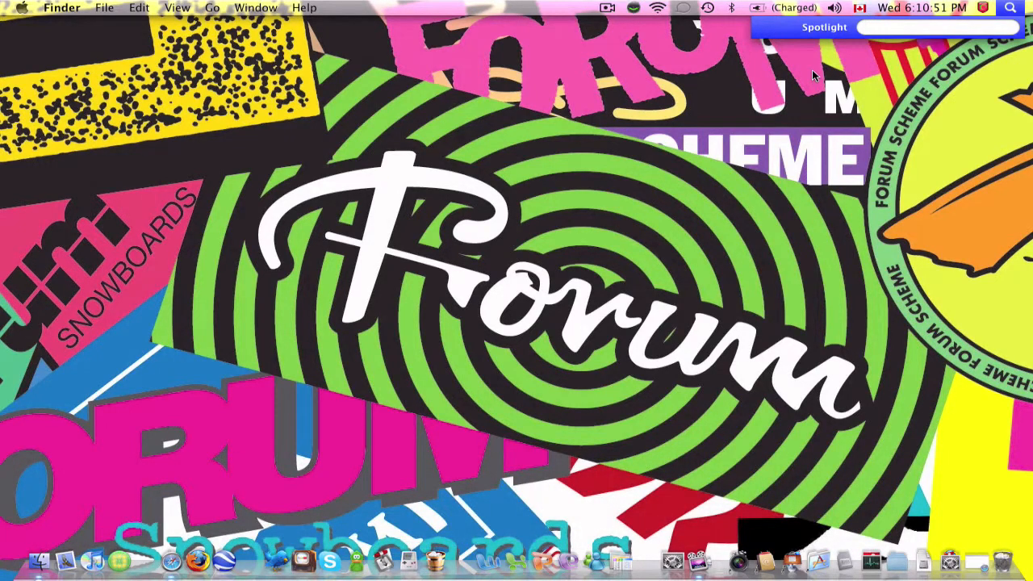
{"action": "type", "text": "itunes"}
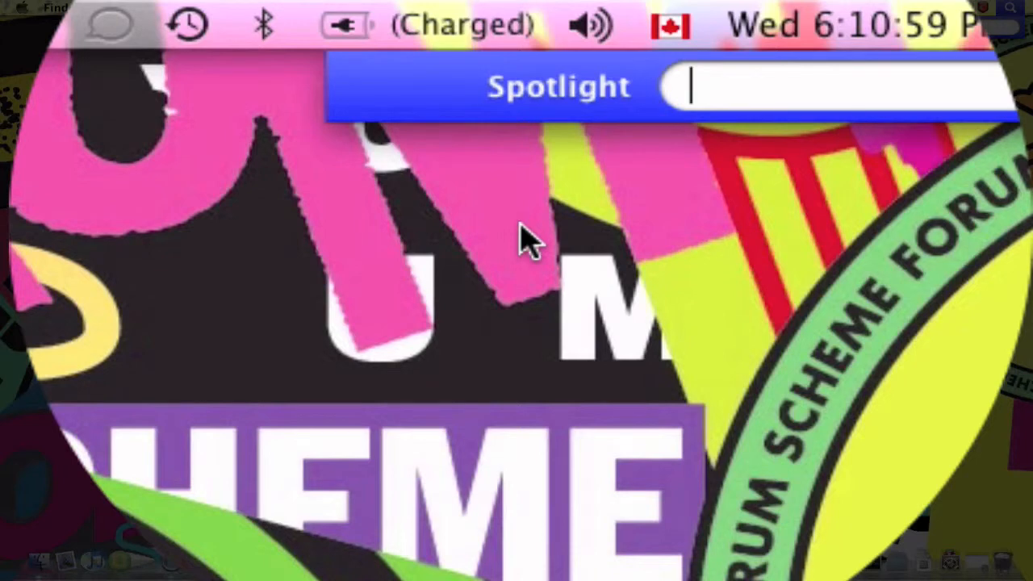
{"action": "type", "text": "3+"}
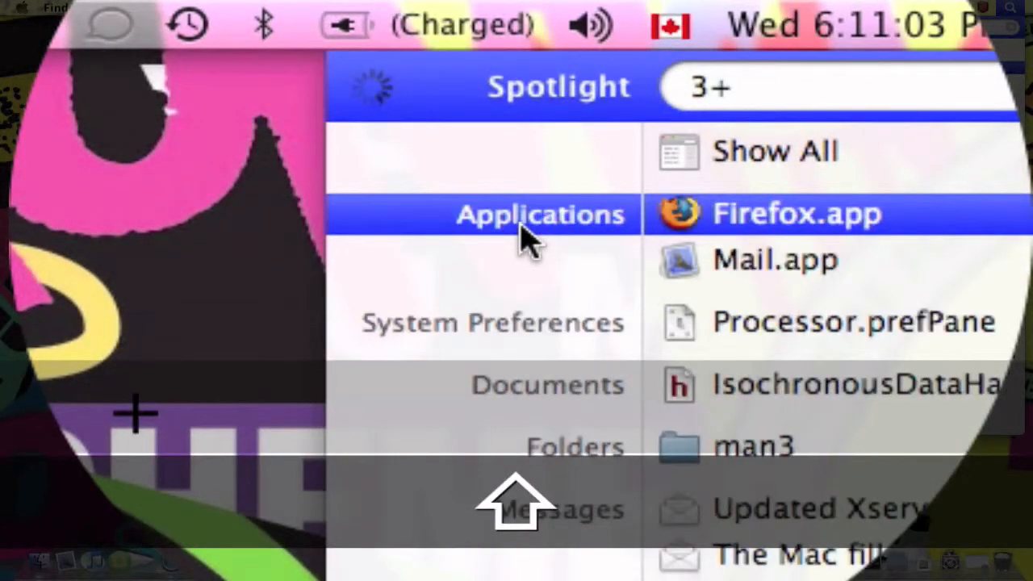
{"action": "type", "text": "14"}
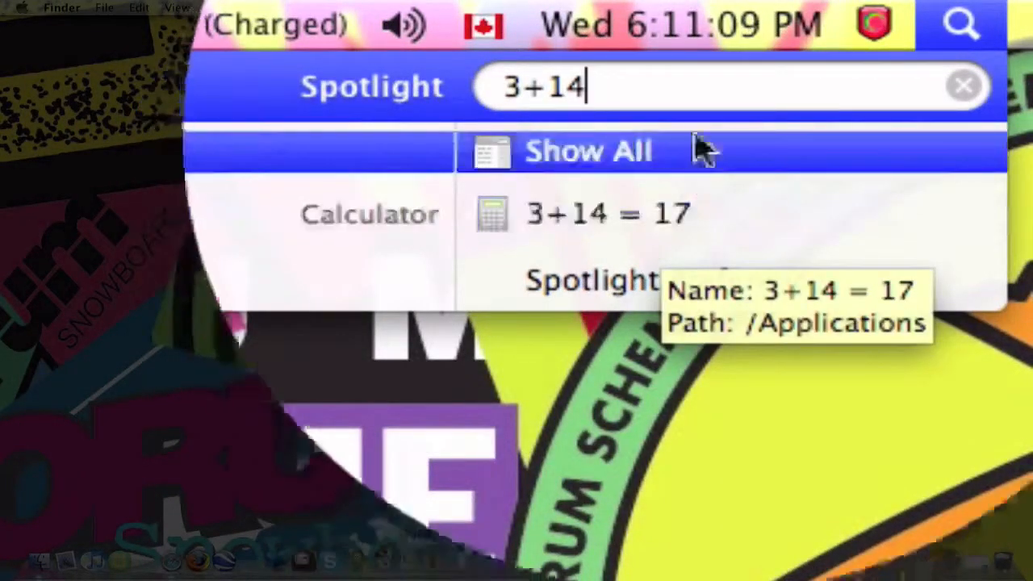
{"action": "left_click", "coordinate": [963, 85]}
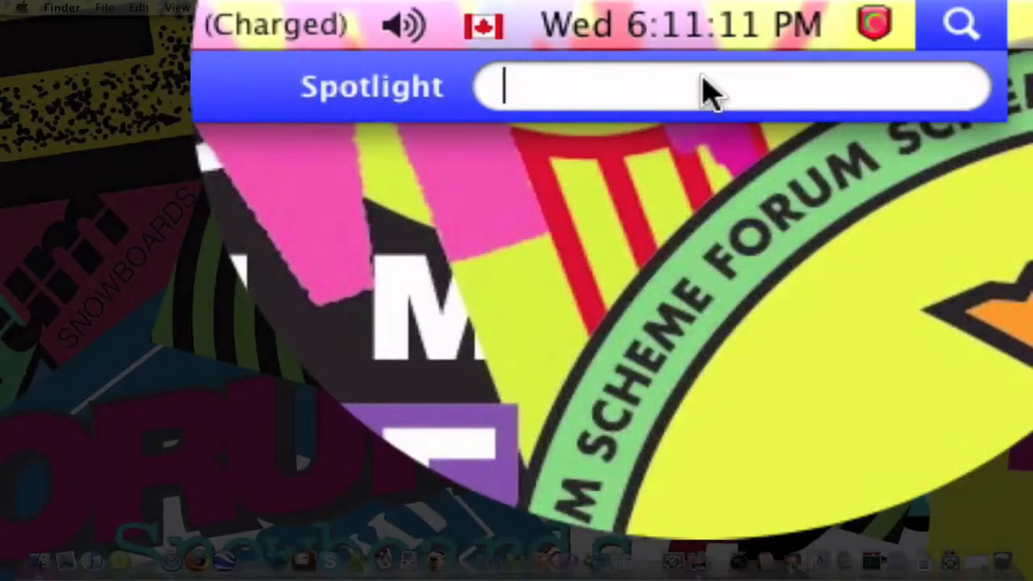
Step: Look up the dictionary definition of 'dog' via Spotlight, then close Dictionary
{"action": "type", "text": "dog"}
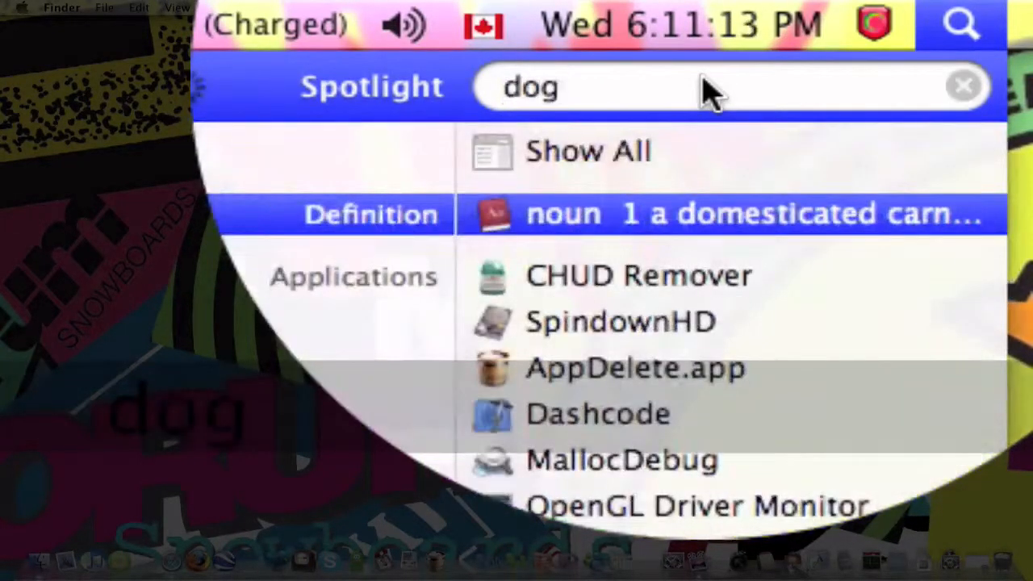
{"action": "left_click", "coordinate": [718, 214]}
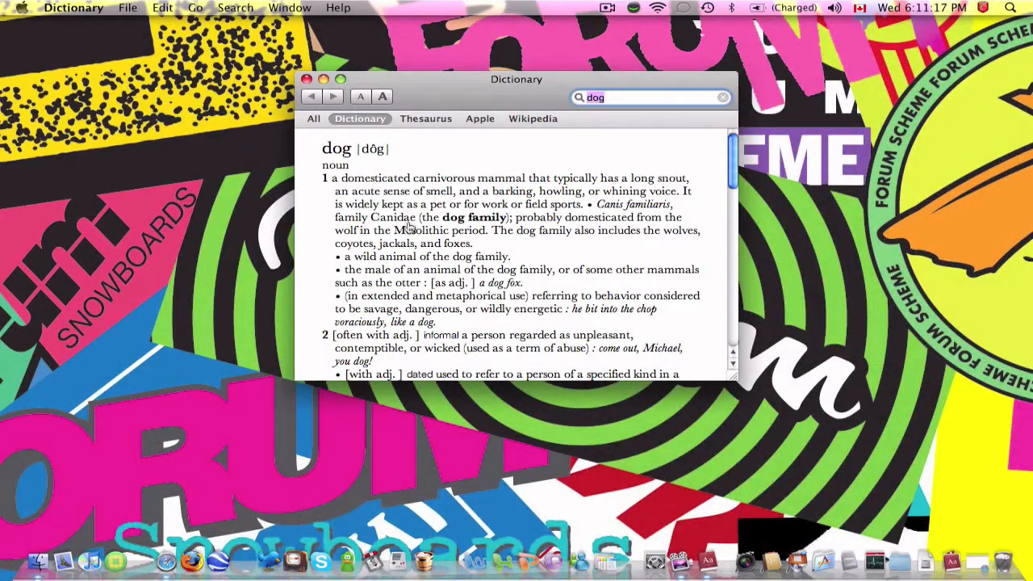
{"action": "scroll", "scroll_direction": "down", "scroll_amount": 3}
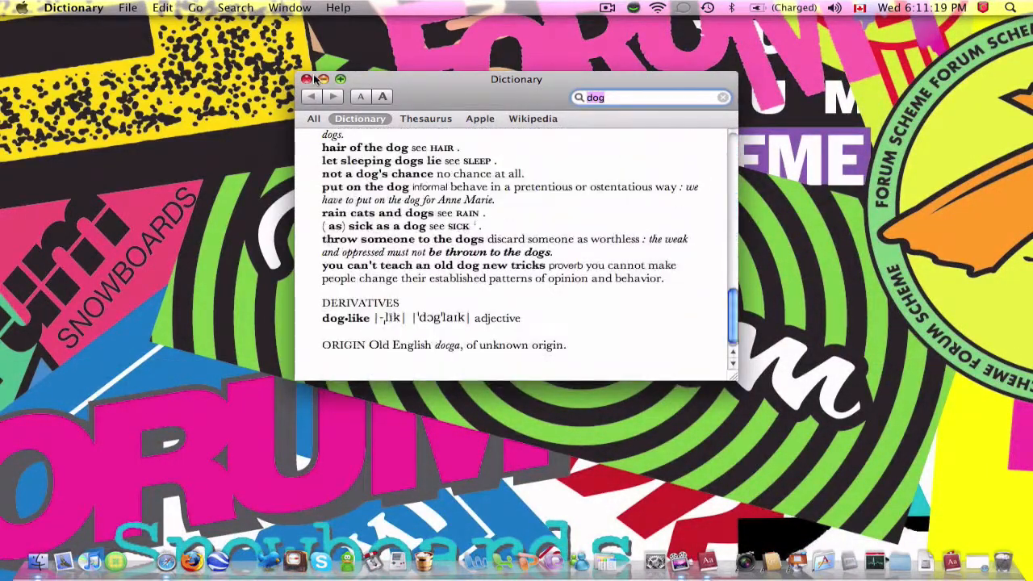
{"action": "left_click", "coordinate": [307, 79]}
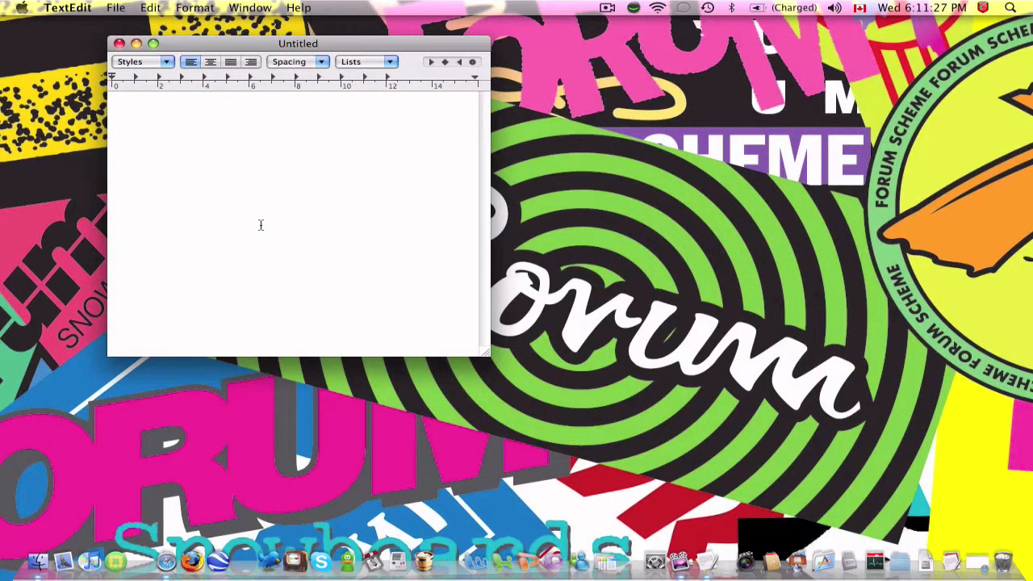
Step: Type hello on two lines, undo both with Command-Z, then type 'undo'
{"action": "type", "text": "hello"}
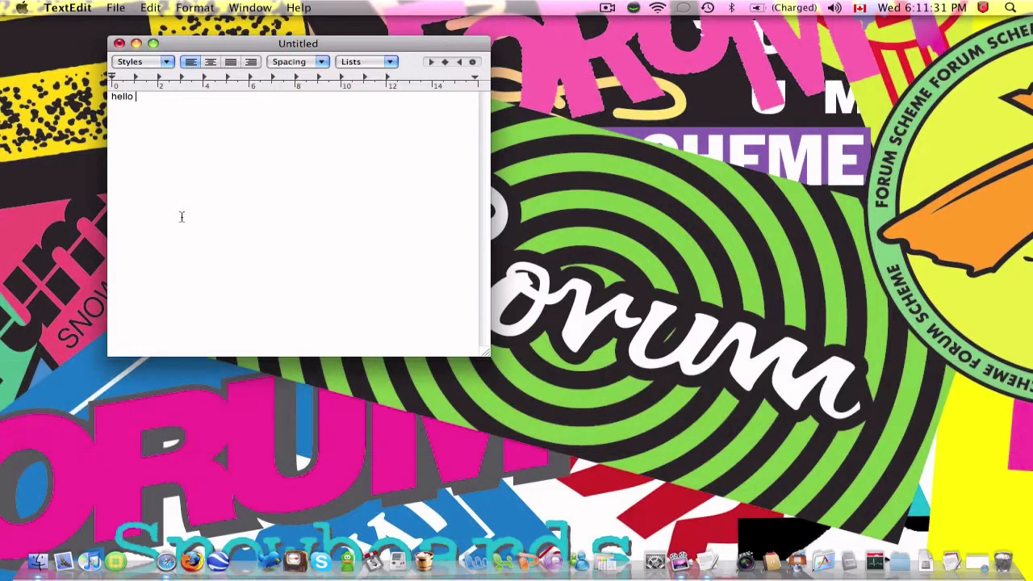
{"action": "key", "text": "cmd+a"}
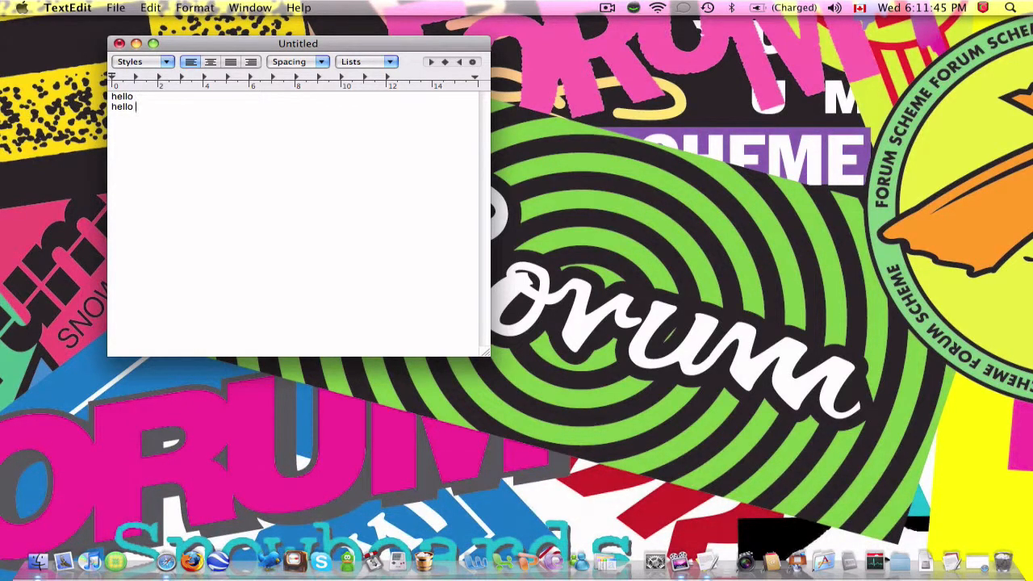
{"action": "key", "text": "cmd+z"}
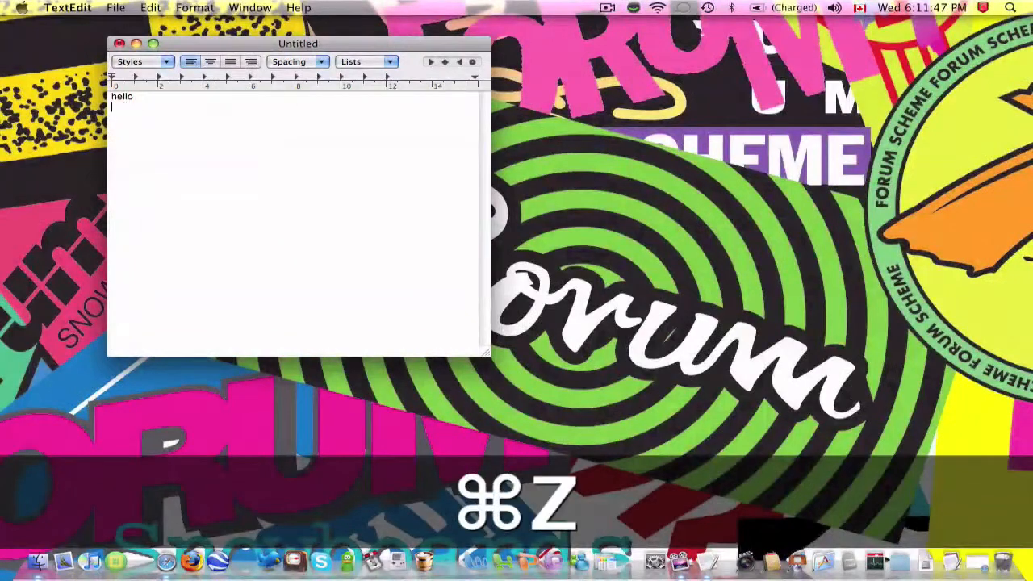
{"action": "key", "text": "cmd+z"}
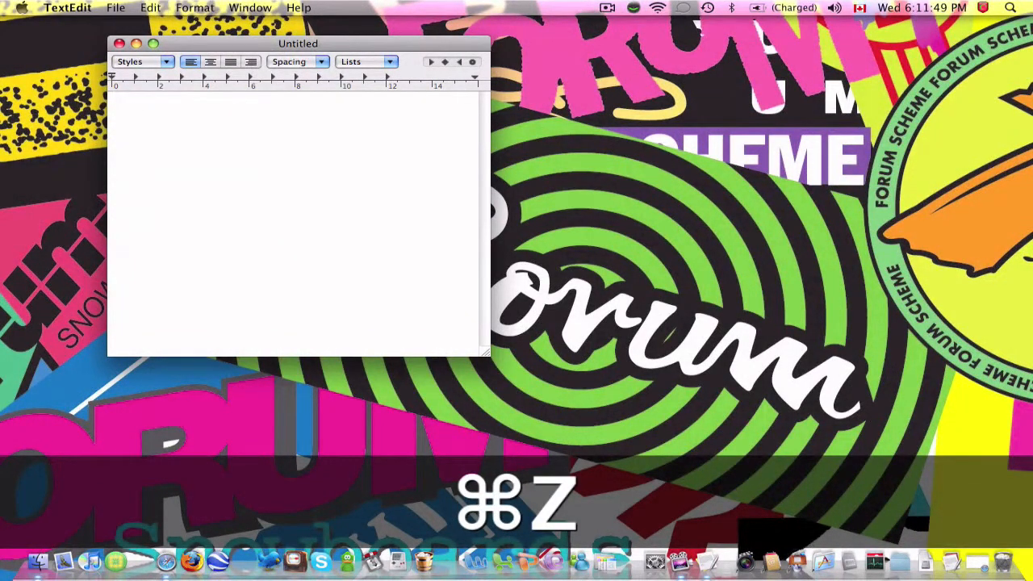
{"action": "type", "text": "undo"}
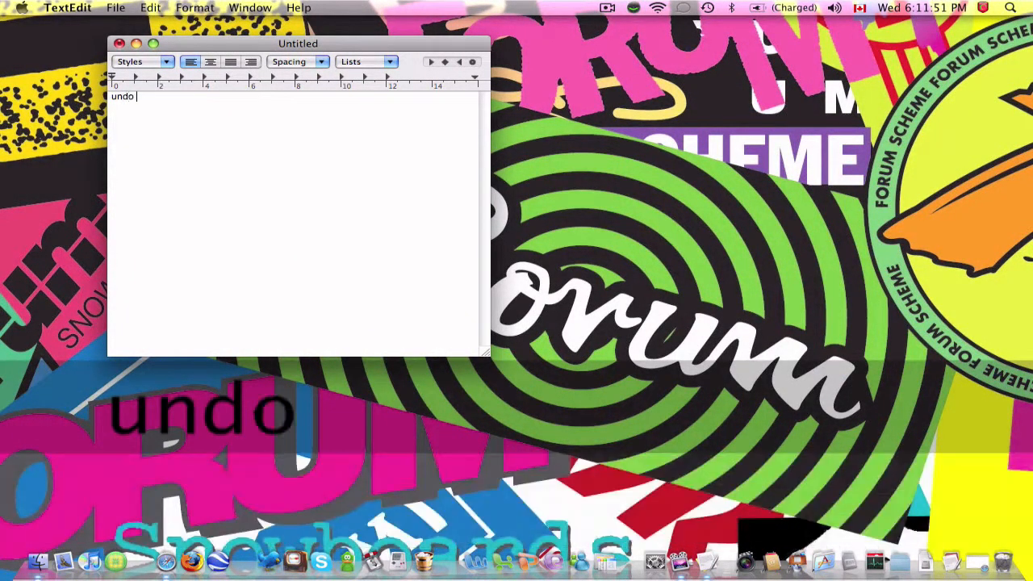
{"action": "key", "text": "cmd+a"}
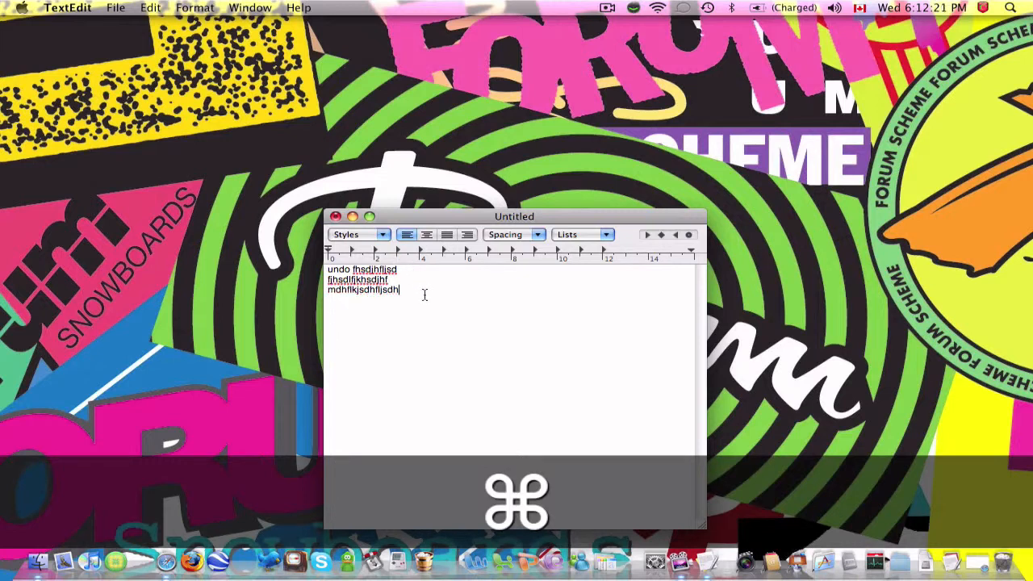
Step: Clear the 'undo' line and random letters from the Untitled document
{"action": "key", "text": "cmd+z"}
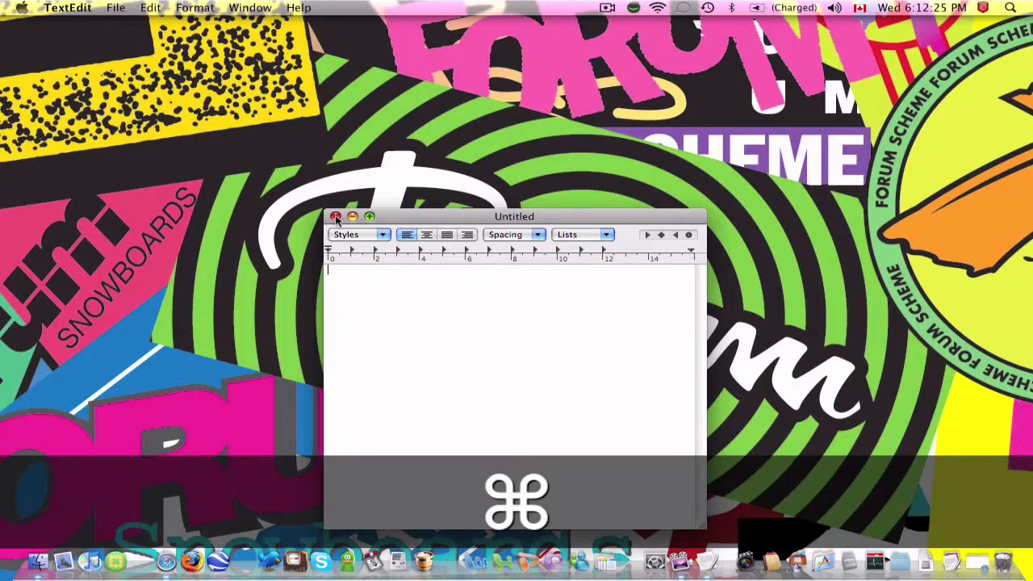
Step: Quit TextEdit with Command-Q, choosing Don't Save for the Untitled document
{"action": "left_click", "coordinate": [336, 216]}
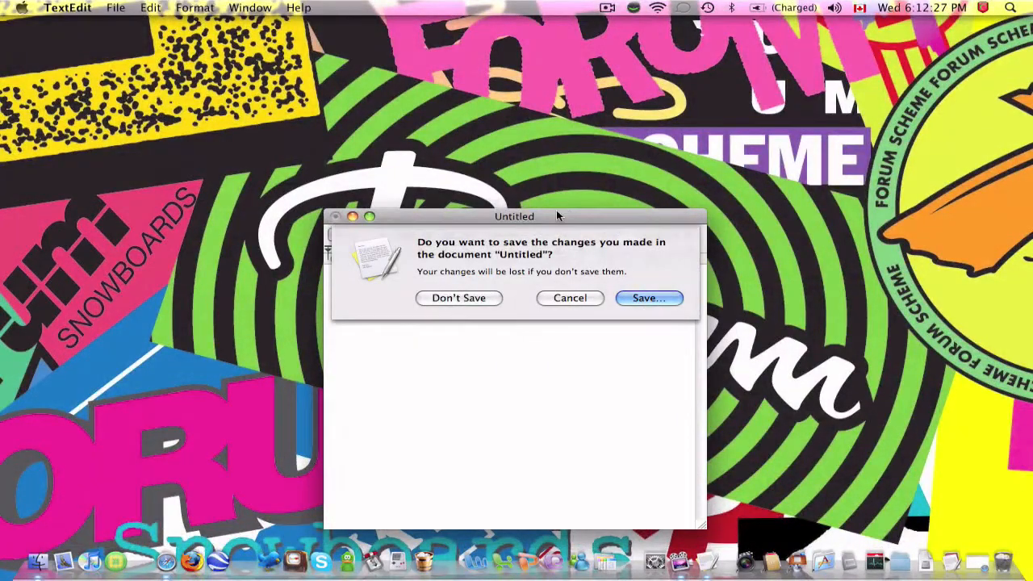
{"action": "key", "text": "cmd+q"}
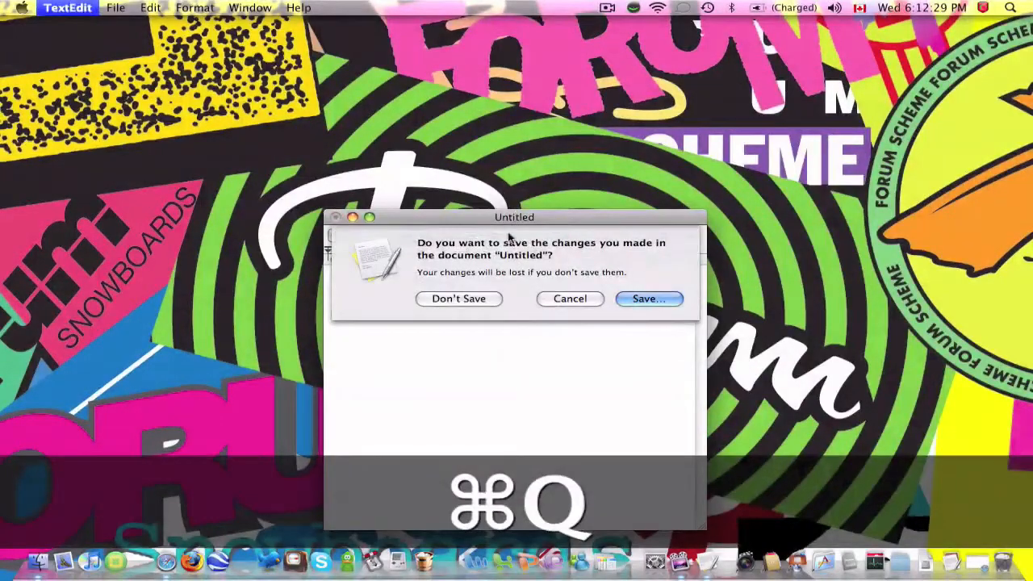
{"action": "left_click", "coordinate": [459, 299]}
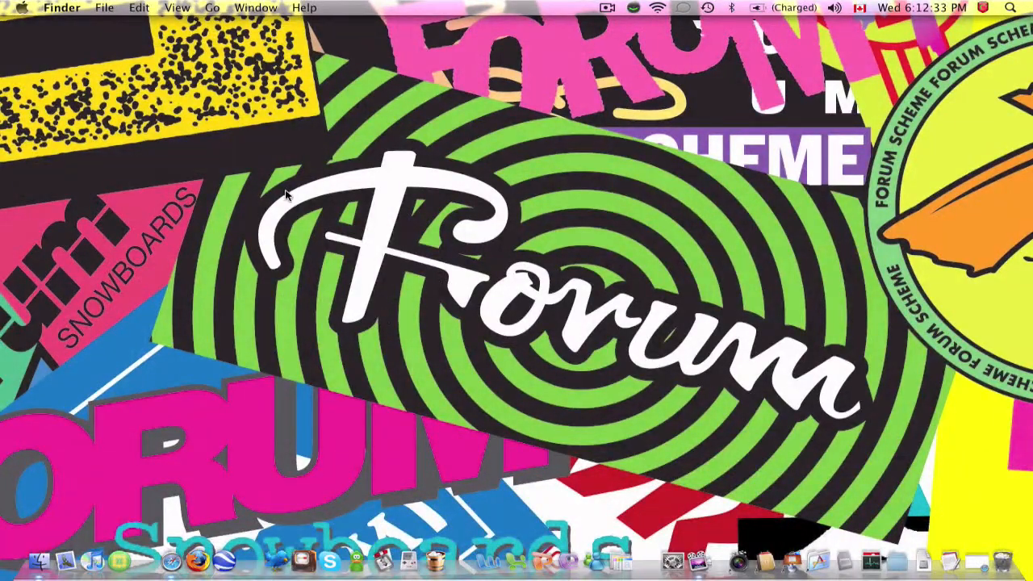
{"action": "mouse_move", "coordinate": [290, 524]}
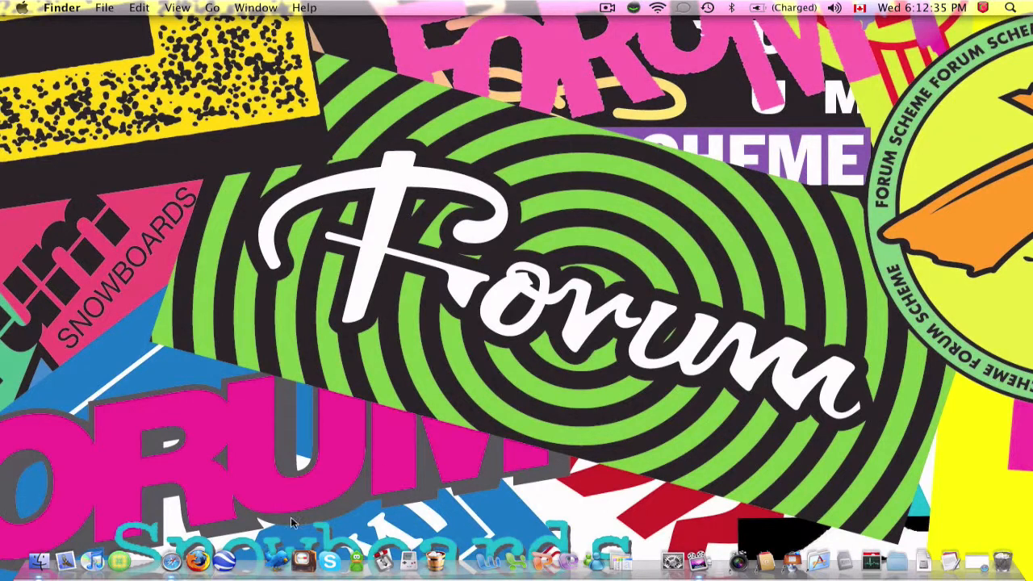
{"action": "mouse_move", "coordinate": [532, 540]}
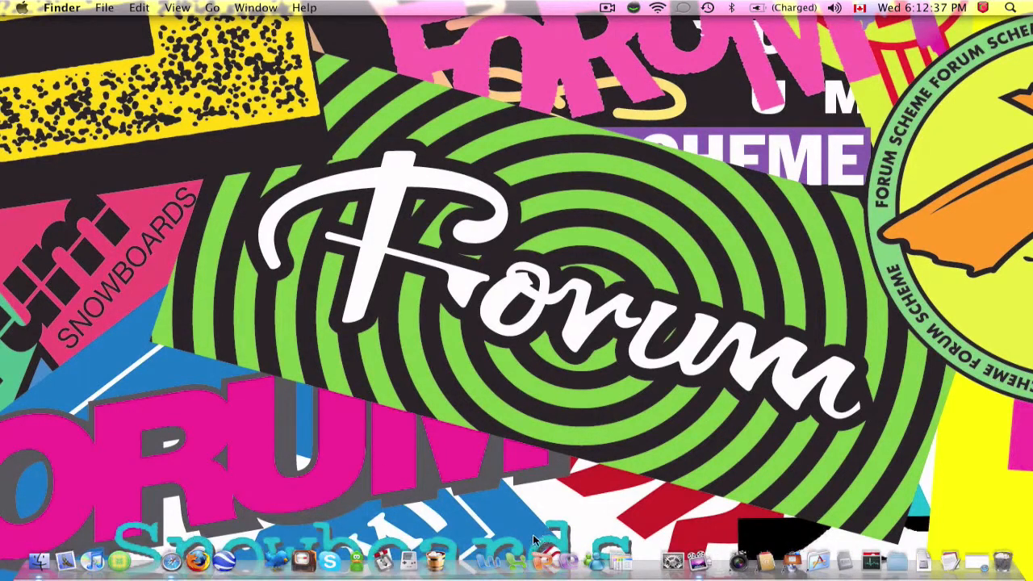
{"action": "mouse_move", "coordinate": [571, 564]}
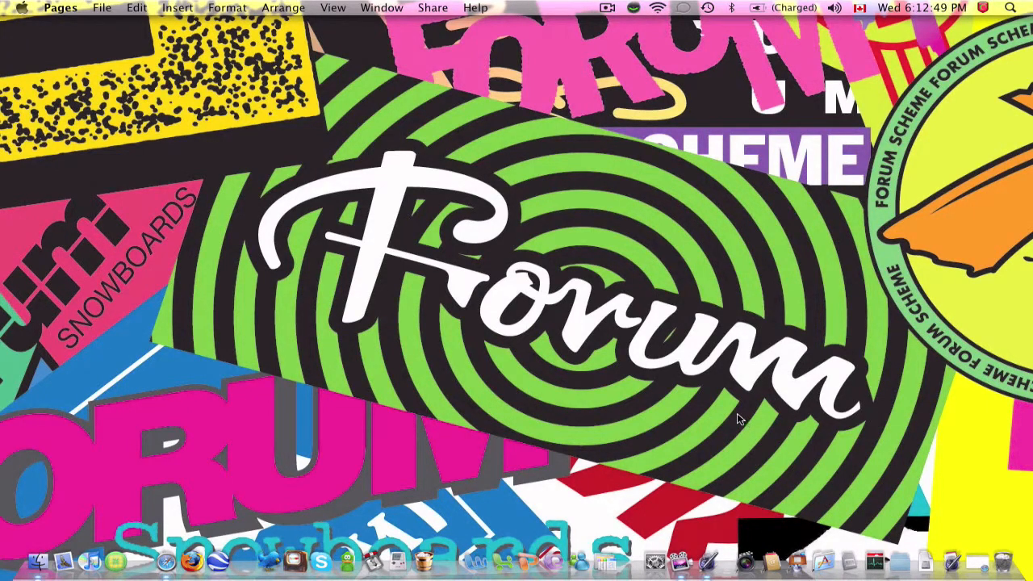
{"action": "mouse_move", "coordinate": [734, 329]}
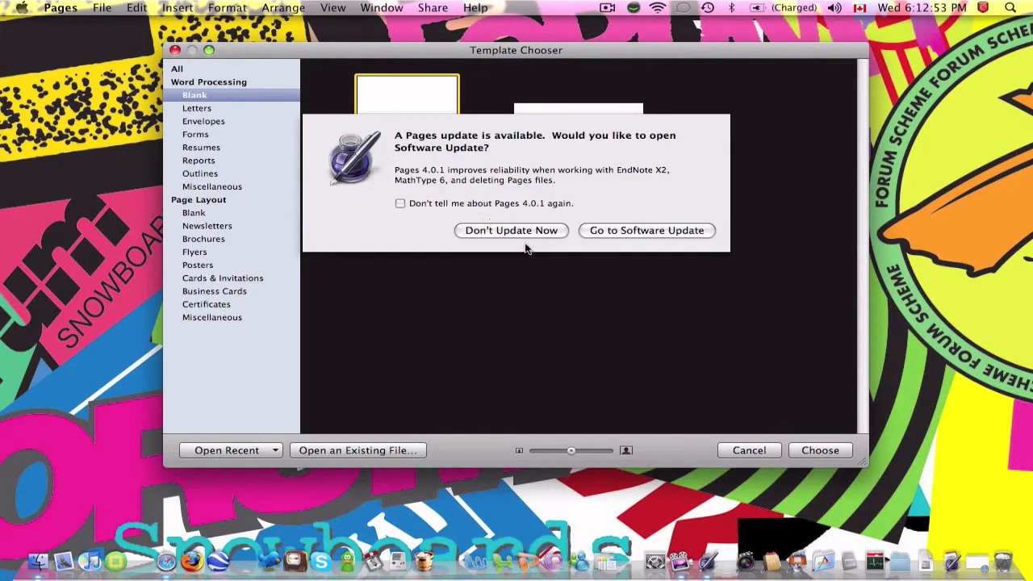
Step: Create a new document from the Blank word-processing template
{"action": "left_click", "coordinate": [510, 230]}
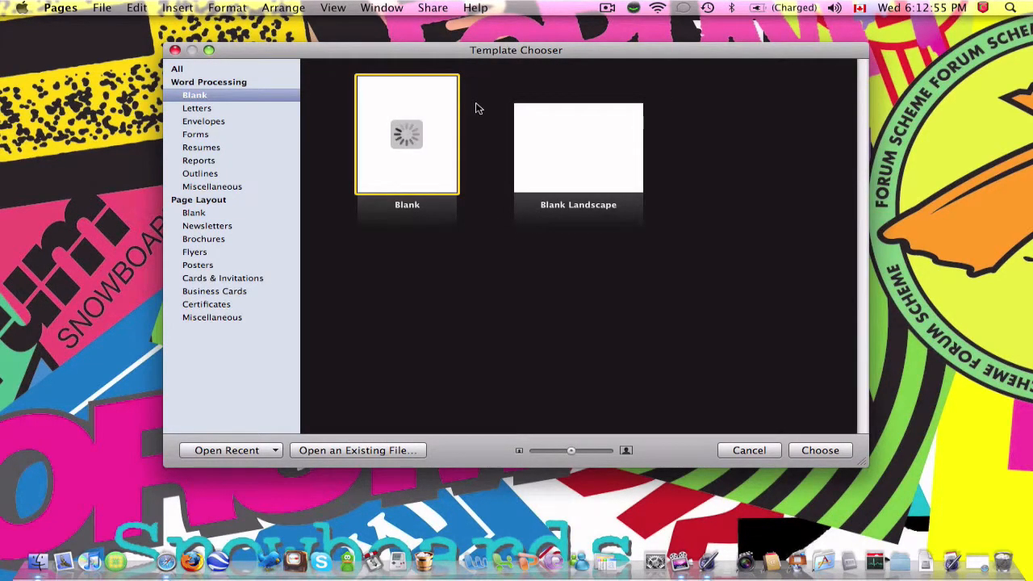
{"action": "left_click", "coordinate": [820, 450]}
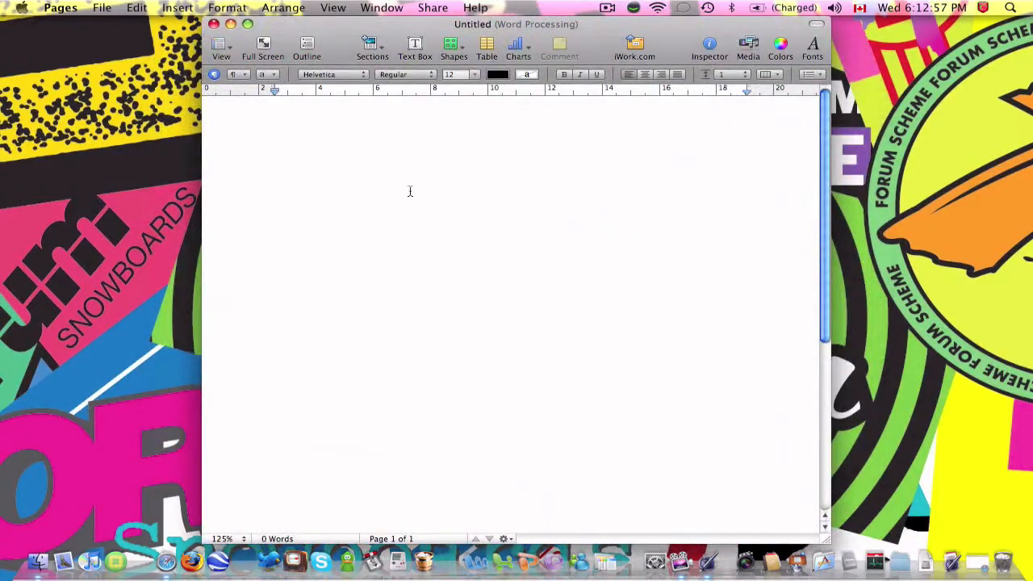
Step: Type a one-line message containing 'Maclober', 'over11' and '4747!!!!' into the document
{"action": "type", "text": "Maclober"}
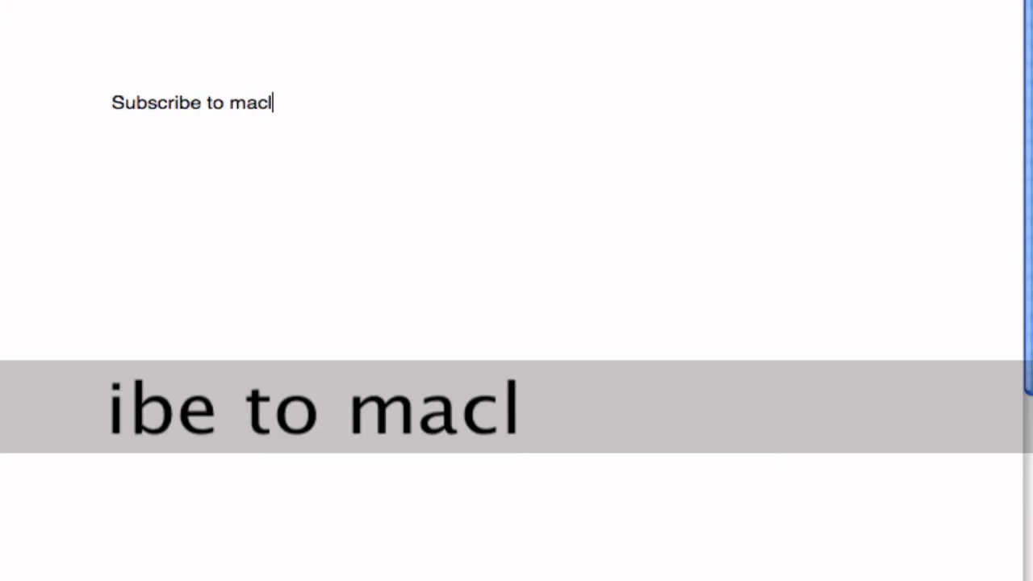
{"action": "type", "text": "over11"}
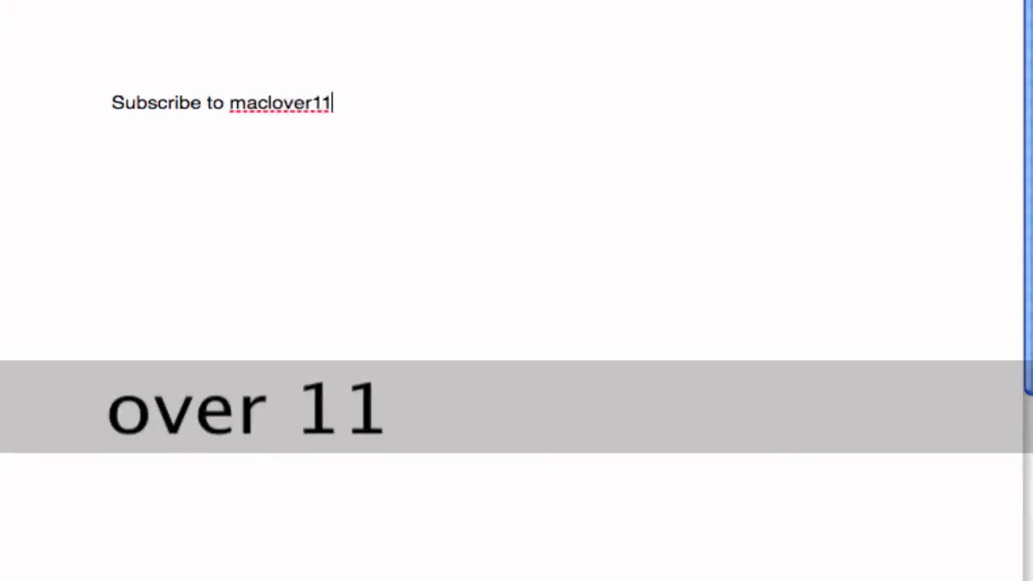
{"action": "type", "text": "4747!!!!"}
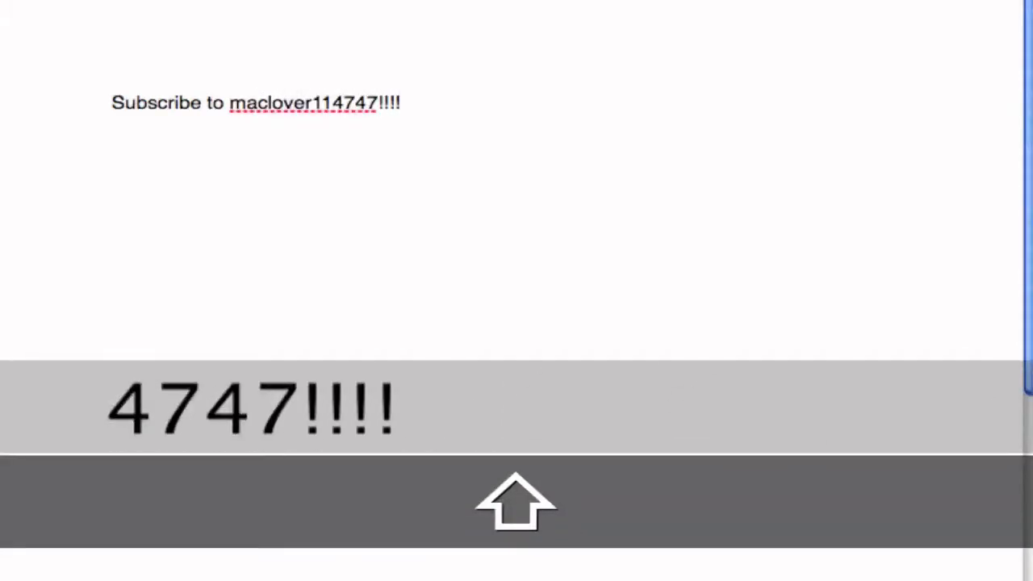
Step: Quit Pages with Command-Q, choosing Don't Save to discard the typed line
{"action": "key", "text": "cmd+q"}
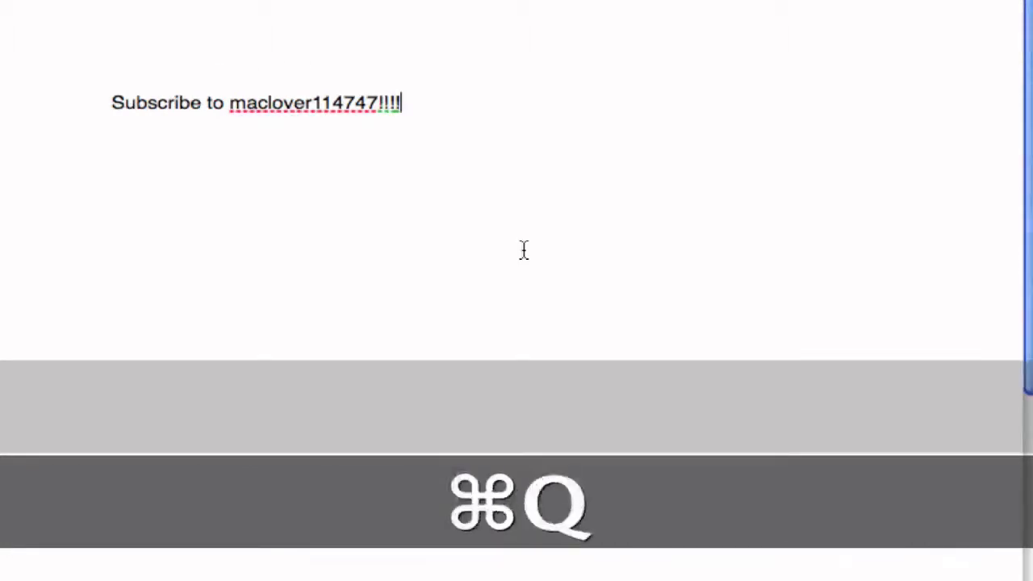
{"action": "key", "text": "cmd+q"}
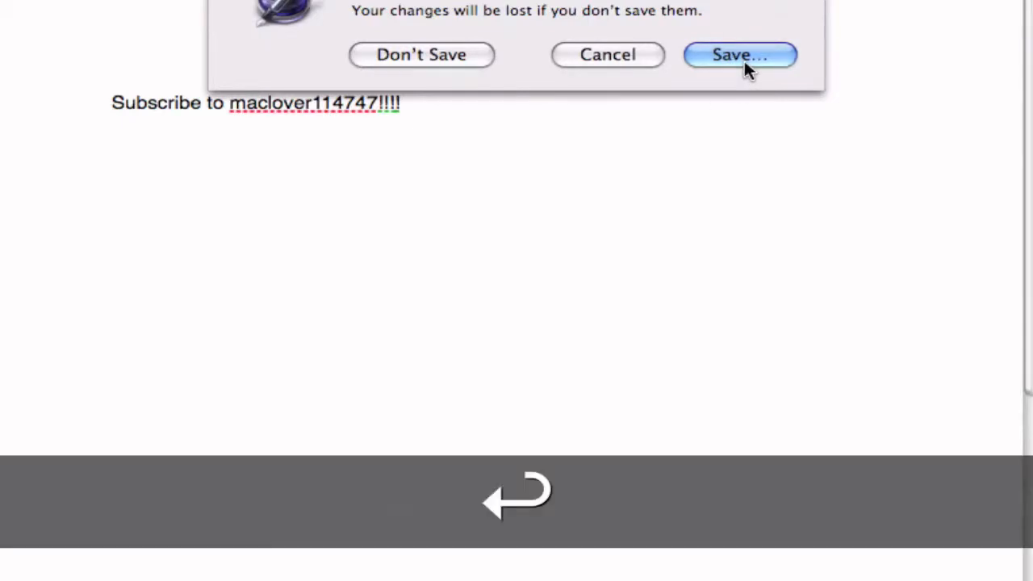
{"action": "left_click", "coordinate": [740, 54]}
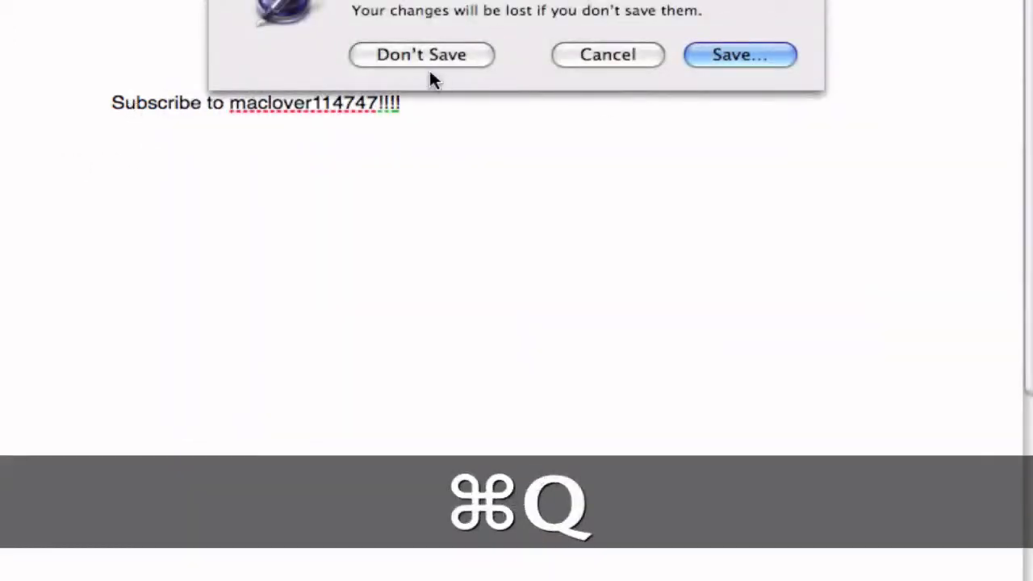
{"action": "left_click", "coordinate": [422, 54]}
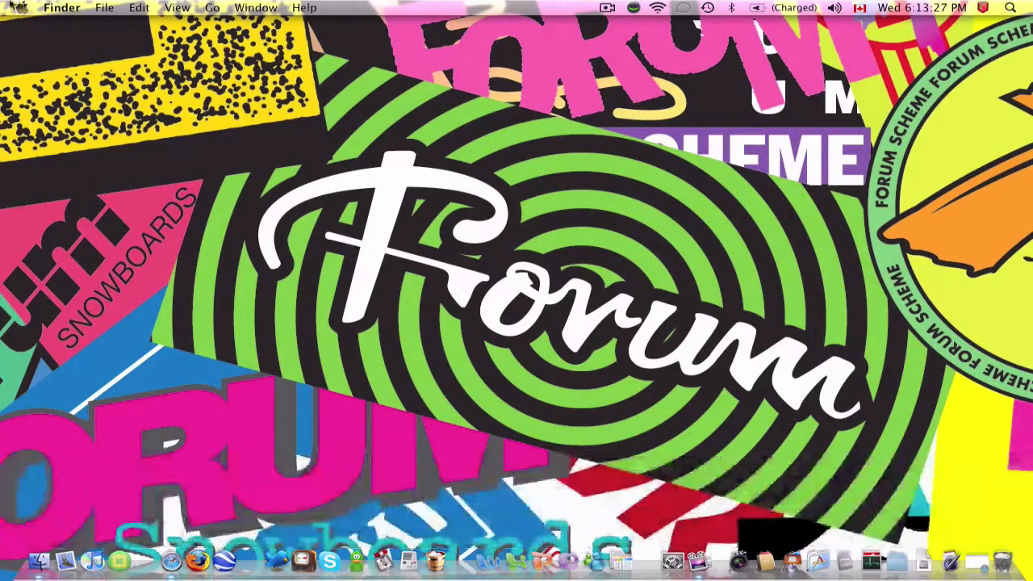
{"action": "left_click", "coordinate": [259, 8]}
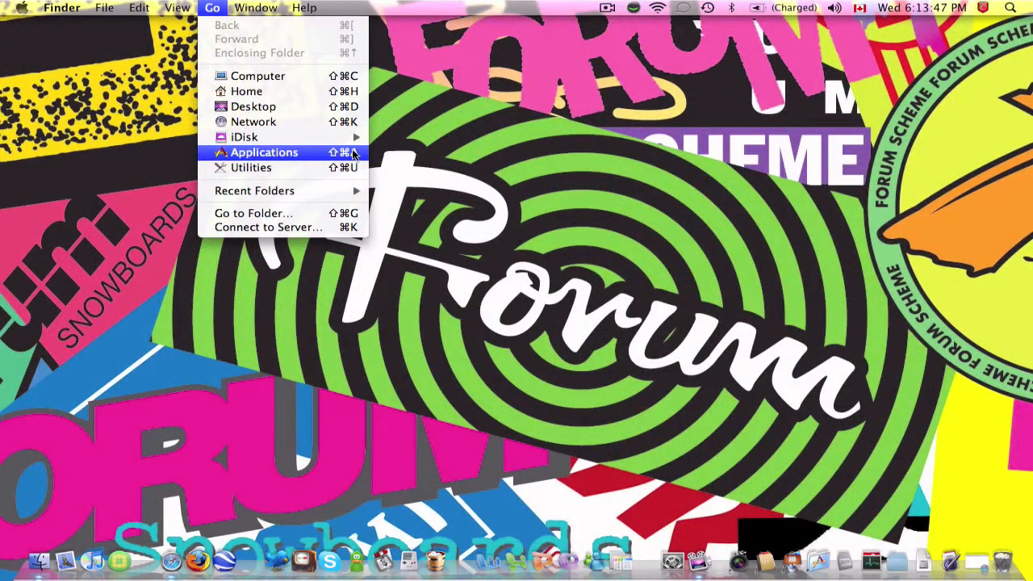
{"action": "left_click", "coordinate": [263, 152]}
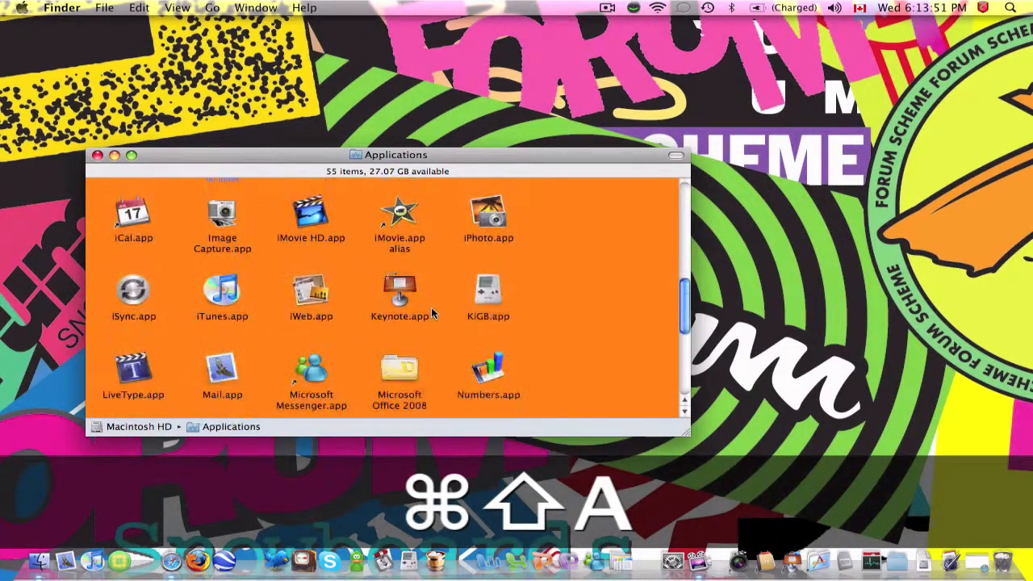
{"action": "left_click", "coordinate": [95, 155]}
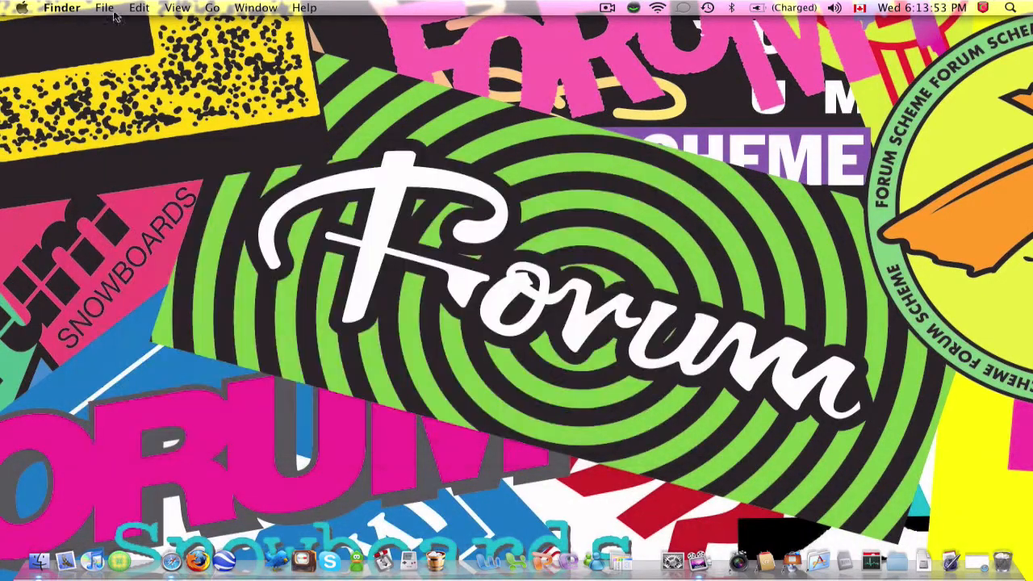
{"action": "left_click", "coordinate": [138, 7]}
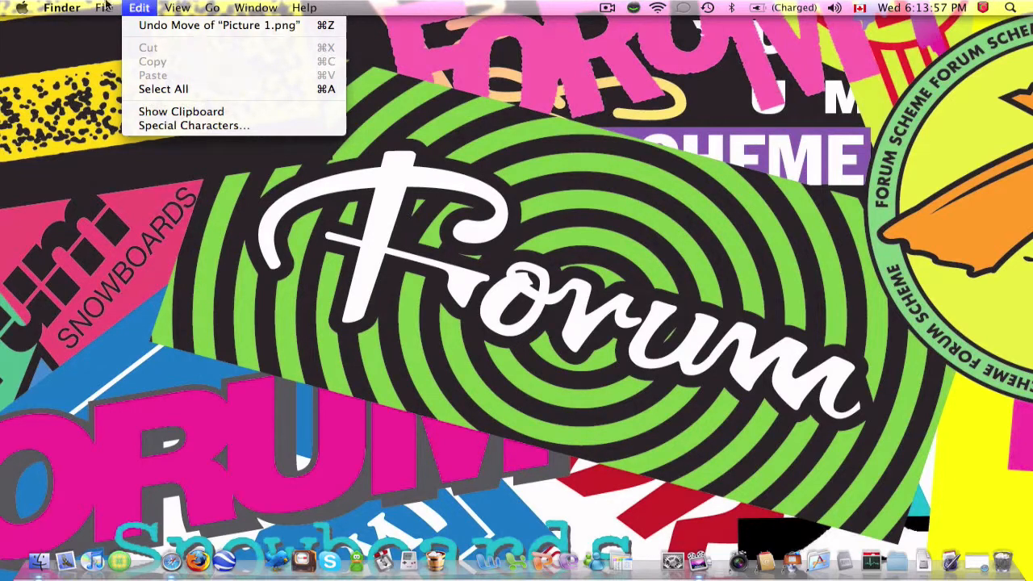
{"action": "left_click", "coordinate": [104, 8]}
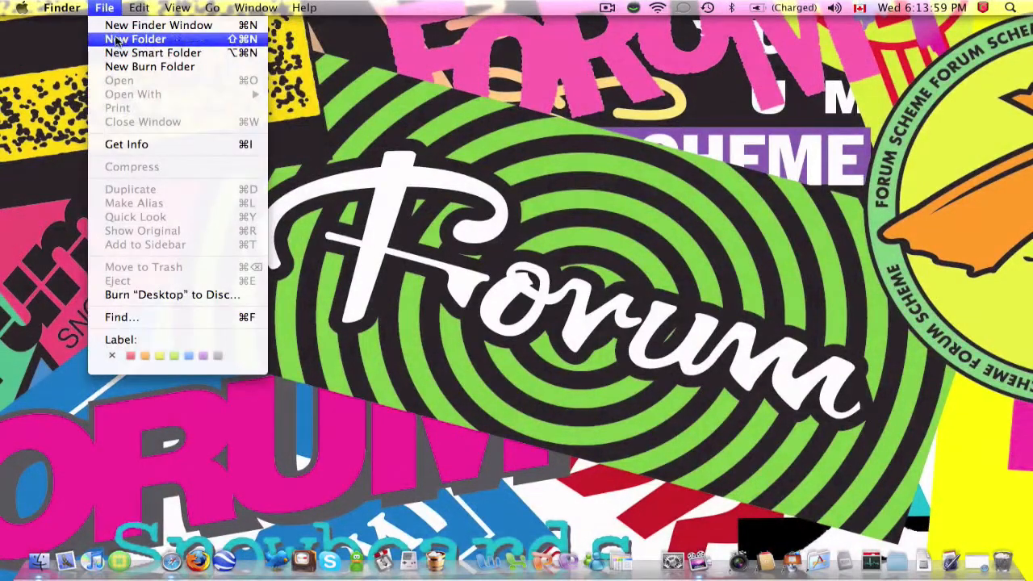
{"action": "mouse_move", "coordinate": [126, 144]}
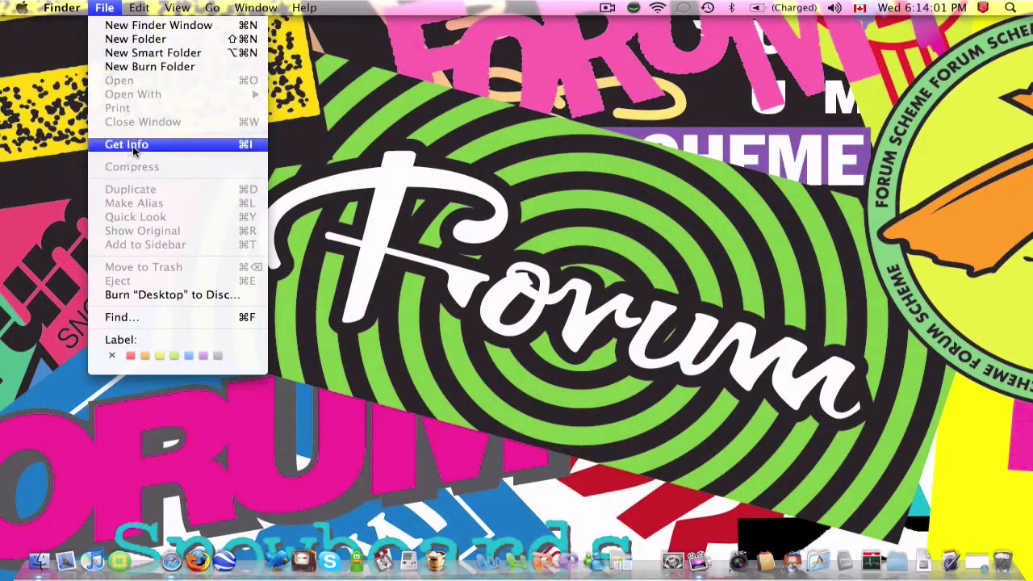
{"action": "mouse_move", "coordinate": [464, 314]}
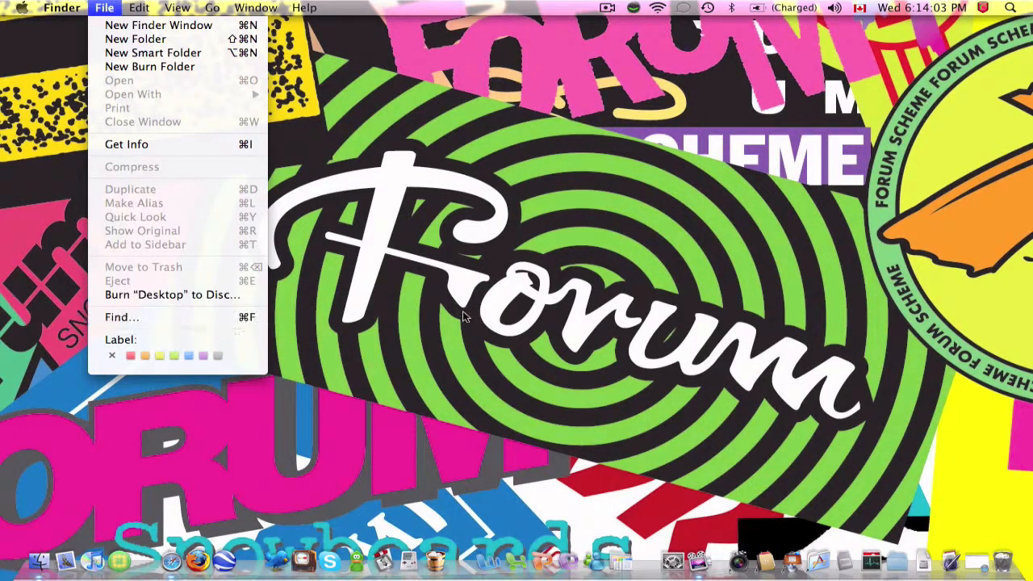
{"action": "left_click", "coordinate": [284, 167]}
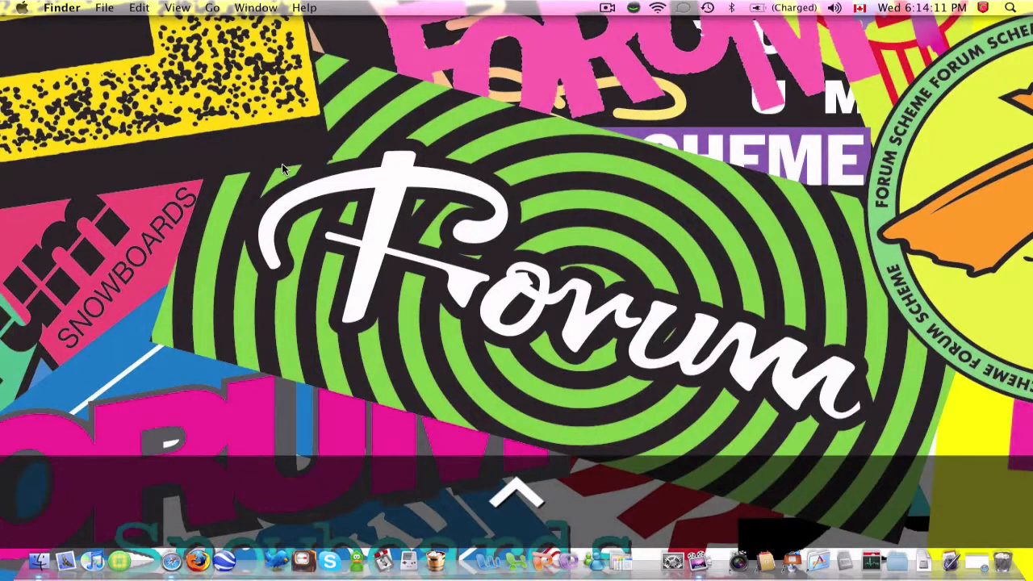
{"action": "key", "text": "cmd+ctrl+opt+8"}
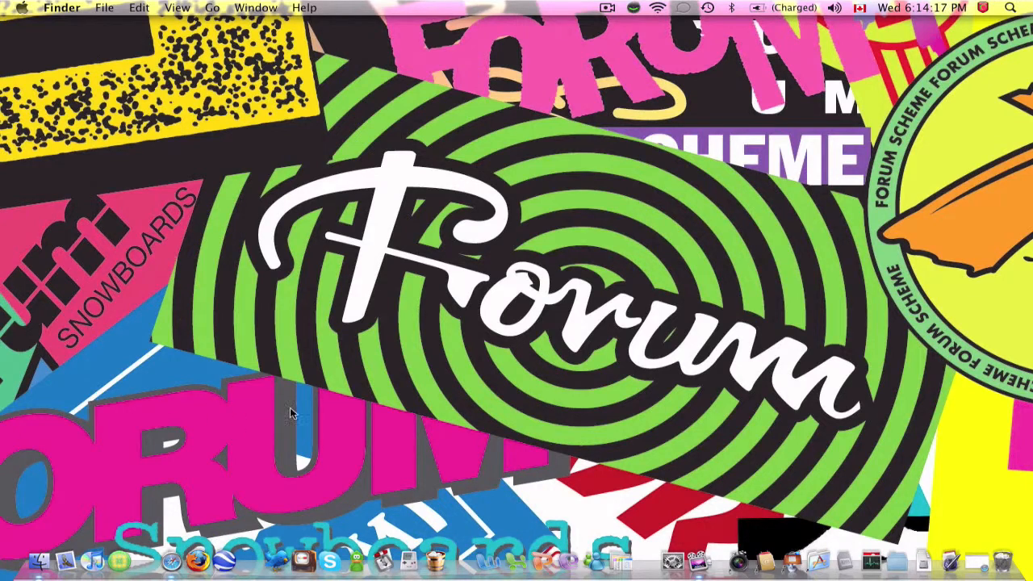
{"action": "mouse_move", "coordinate": [437, 336]}
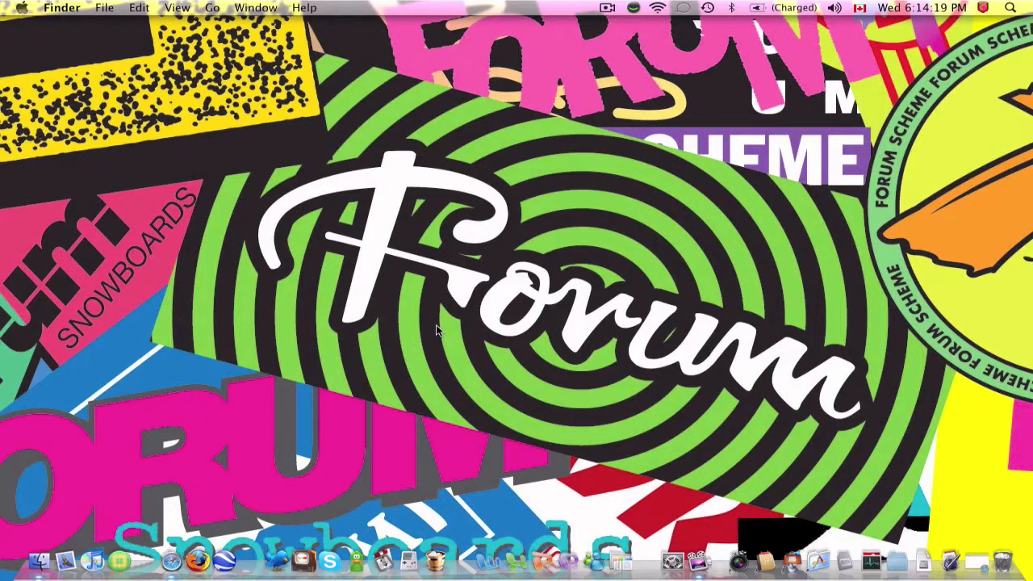
{"action": "mouse_move", "coordinate": [579, 571]}
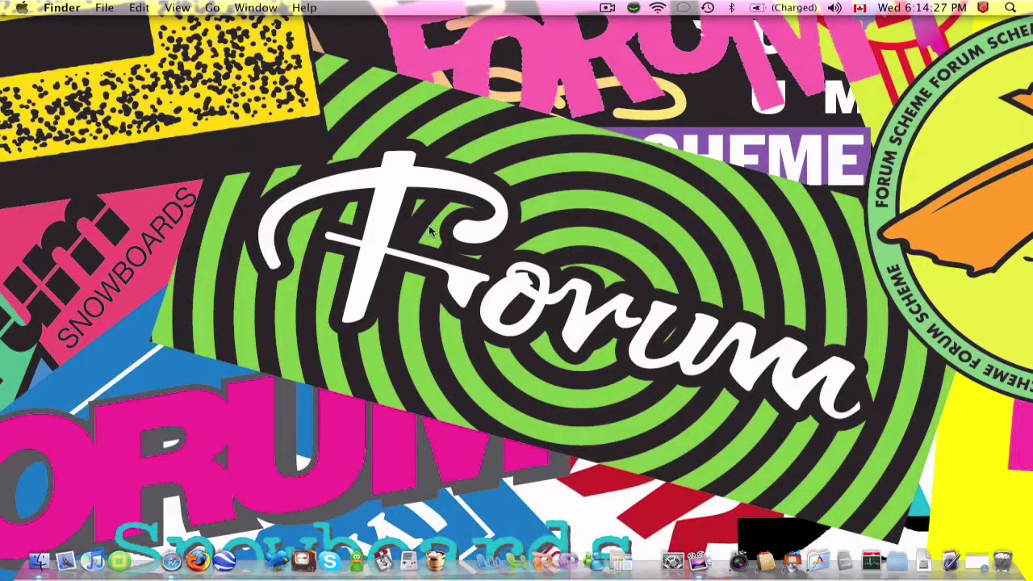
{"action": "mouse_move", "coordinate": [443, 145]}
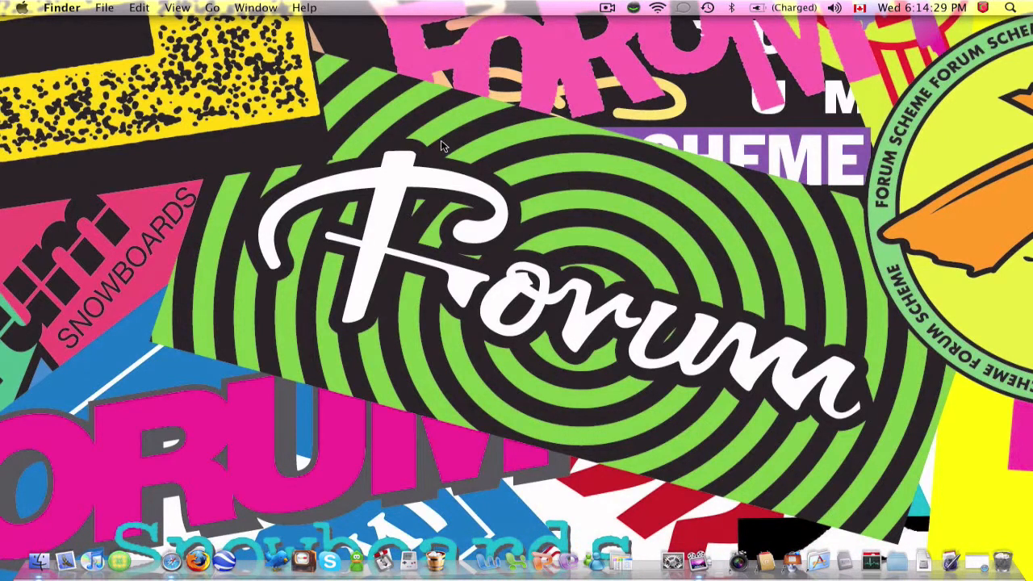
{"action": "mouse_move", "coordinate": [513, 179]}
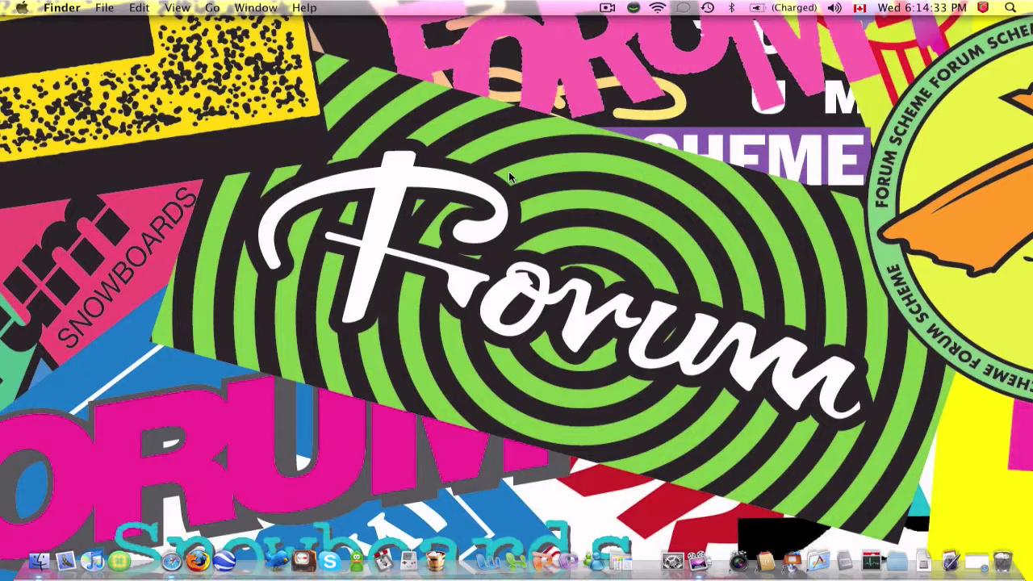
{"action": "key", "text": "cmd+ctrl+alt+8"}
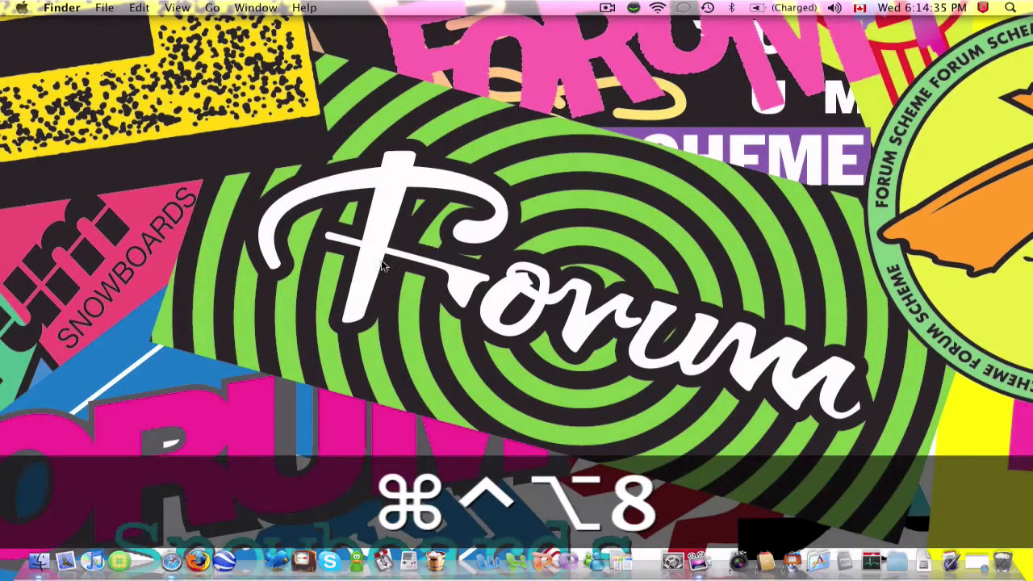